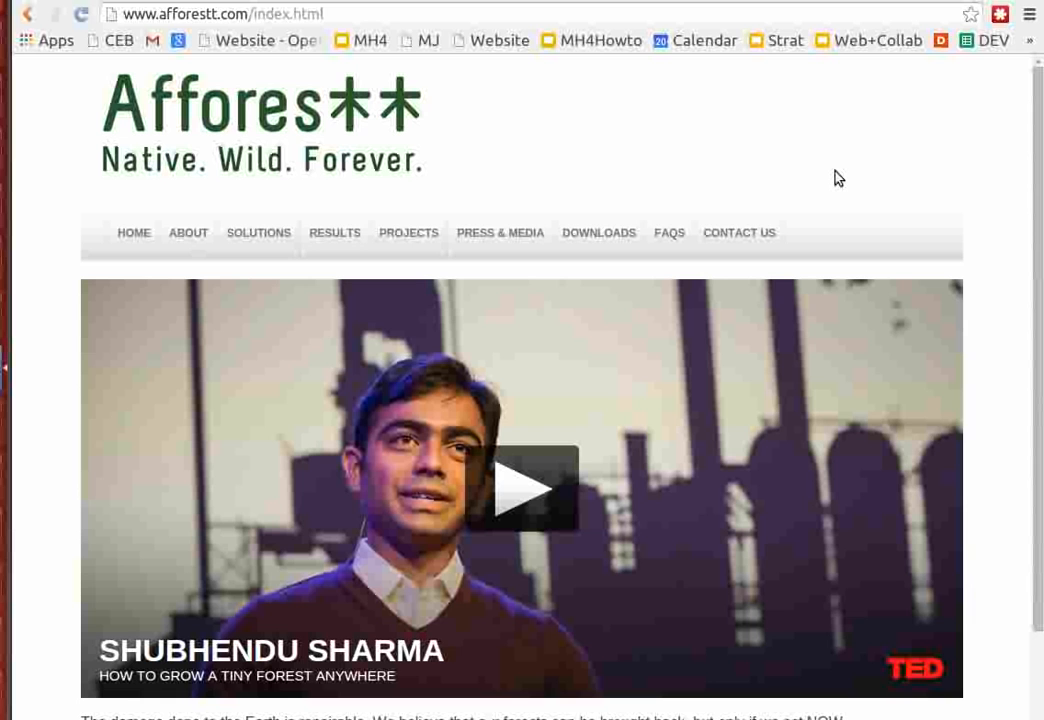
pyautogui.moveTo(708, 436)
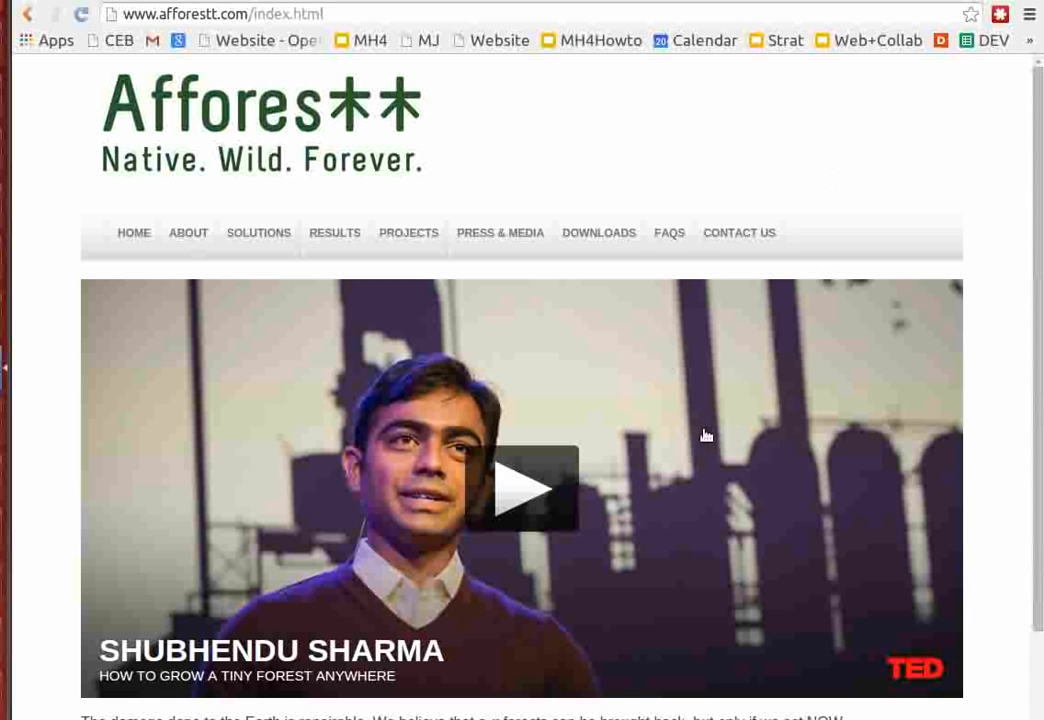
pyautogui.moveTo(320, 280)
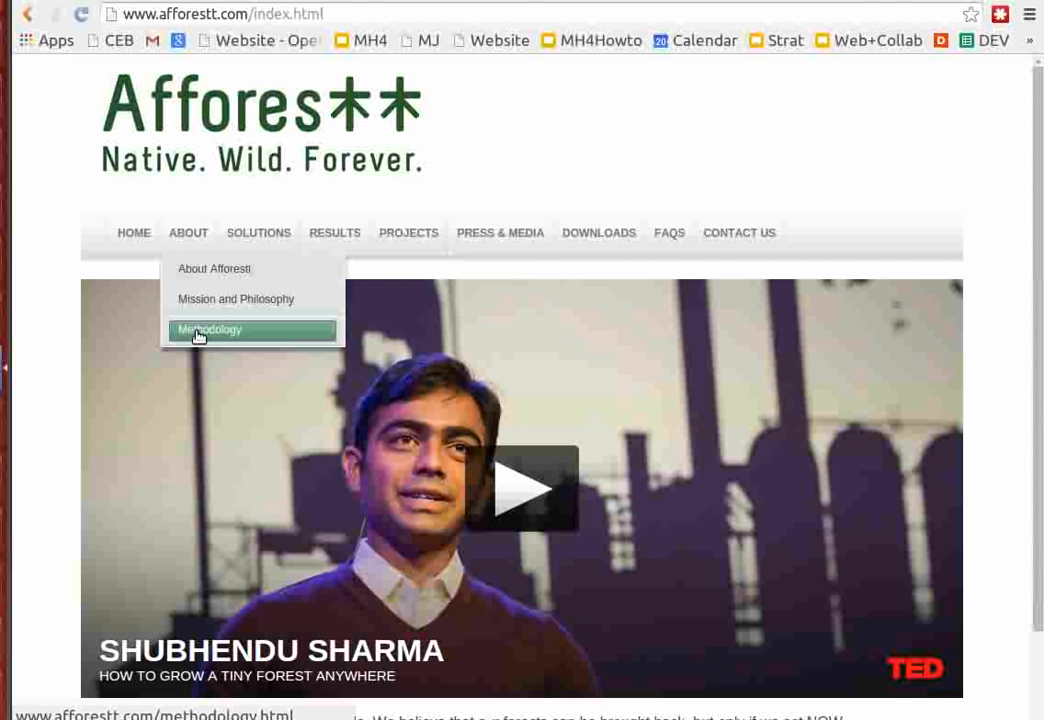
pyautogui.moveTo(224, 168)
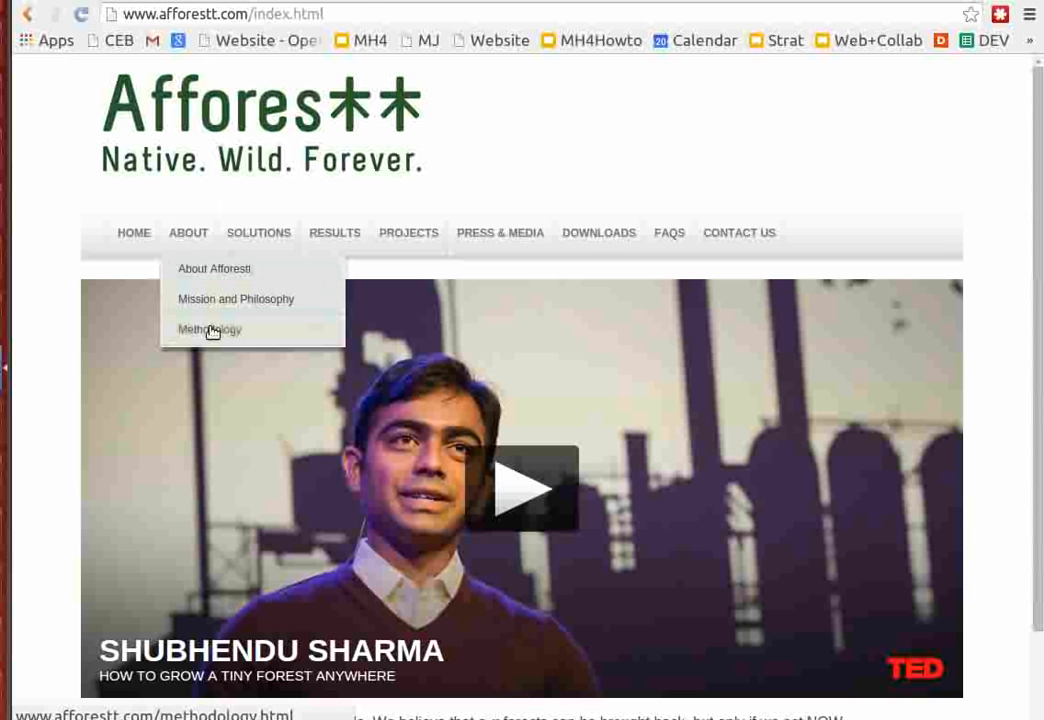
# - Go to Afforestt's Methodology page describing the Miyawaki technique
pyautogui.click(210, 328)
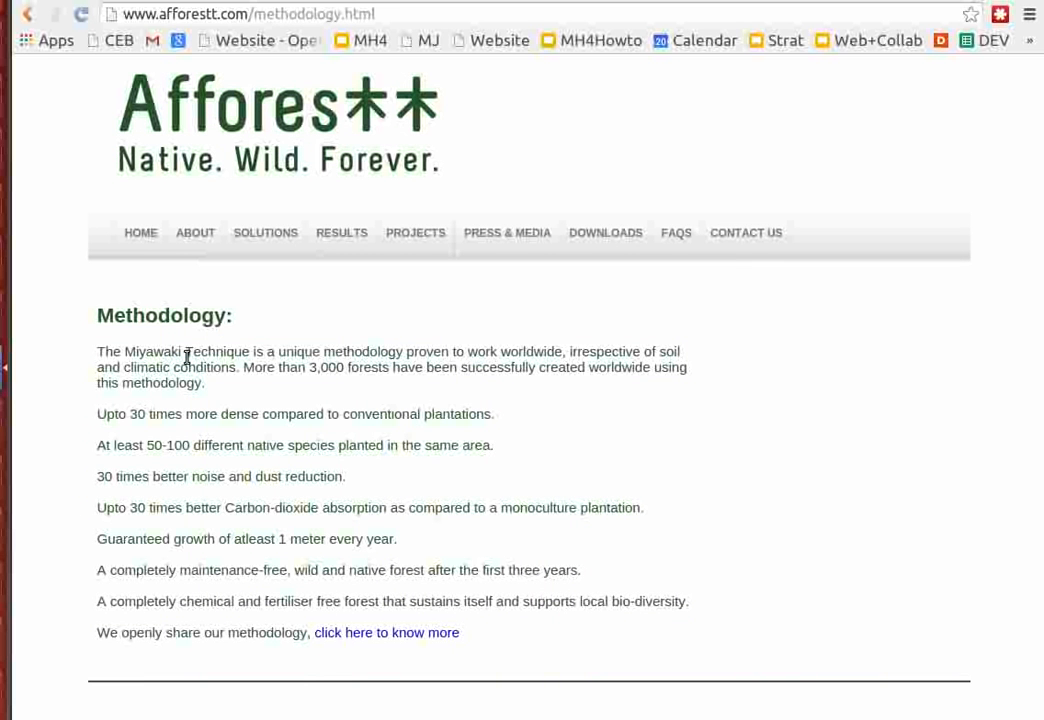
pyautogui.moveTo(188, 356)
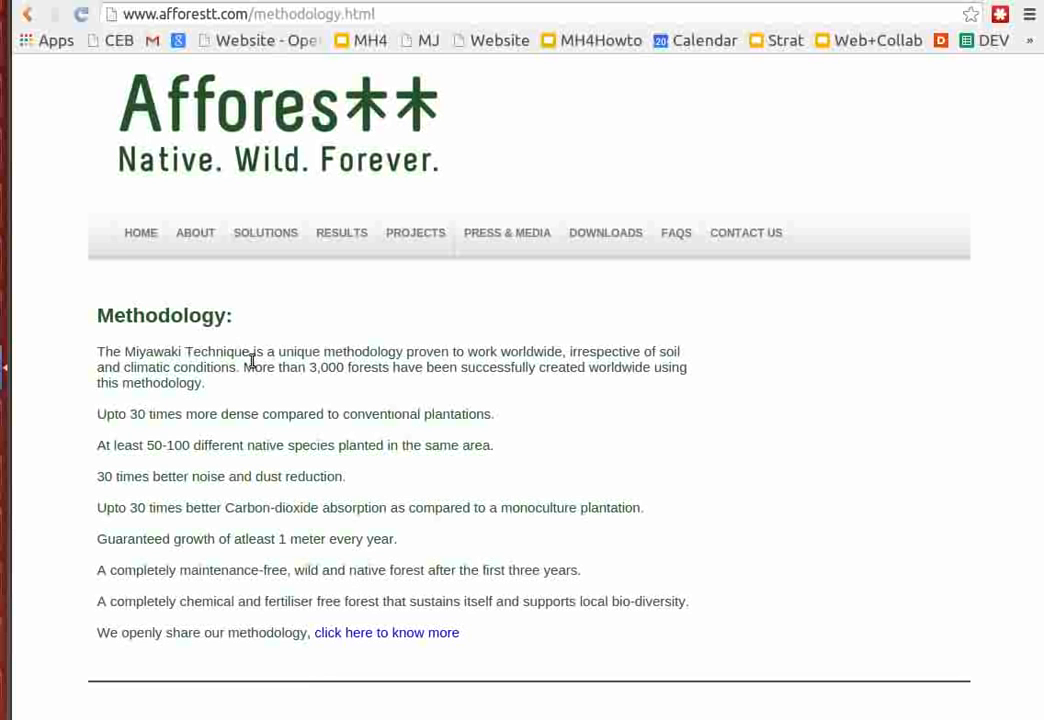
pyautogui.moveTo(424, 390)
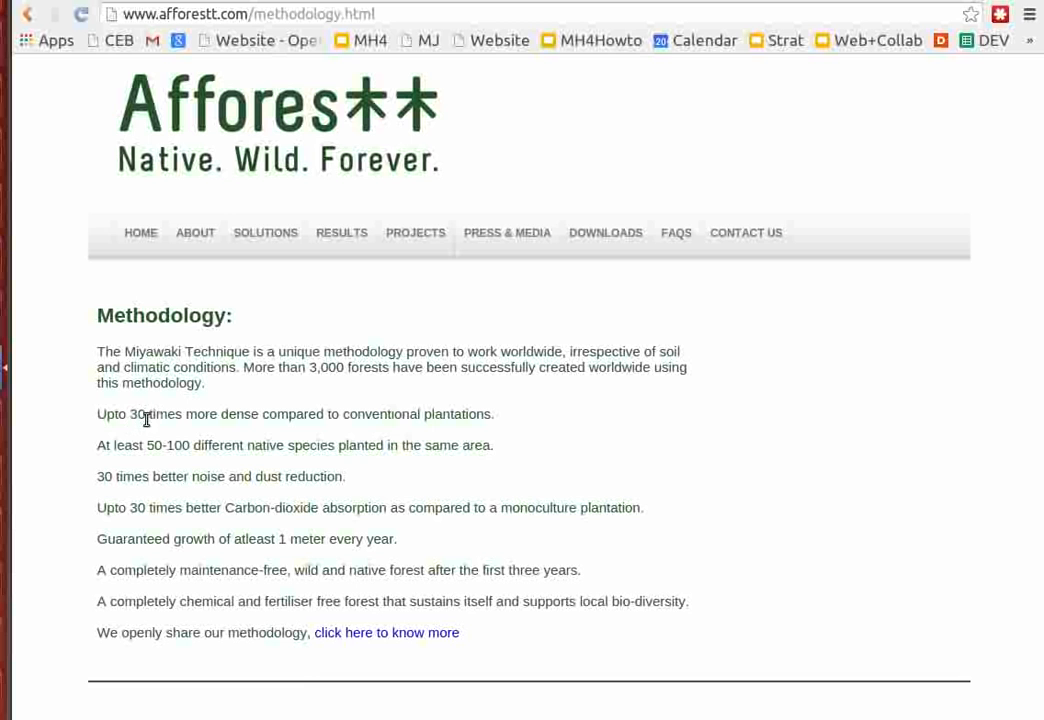
pyautogui.moveTo(188, 418)
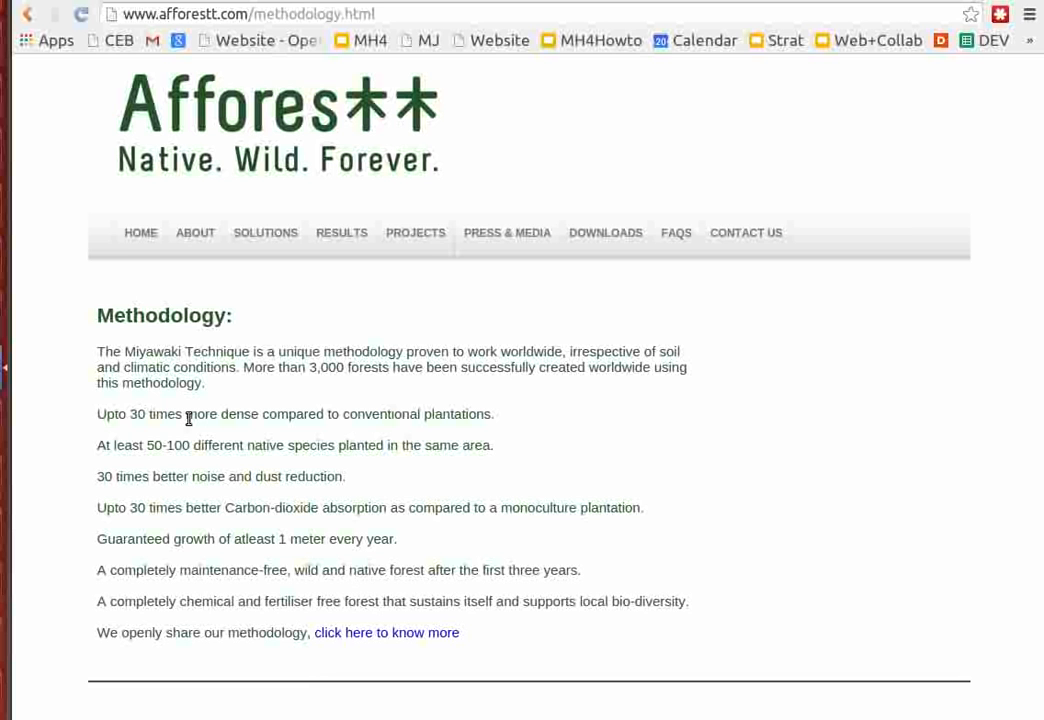
pyautogui.moveTo(224, 528)
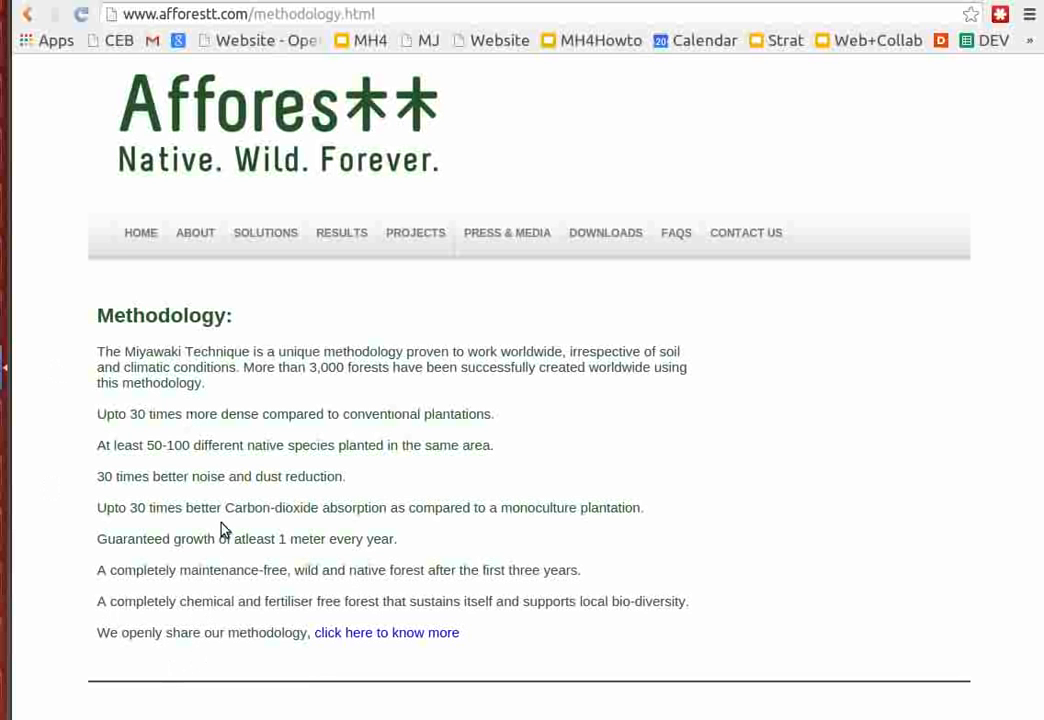
pyautogui.moveTo(136, 516)
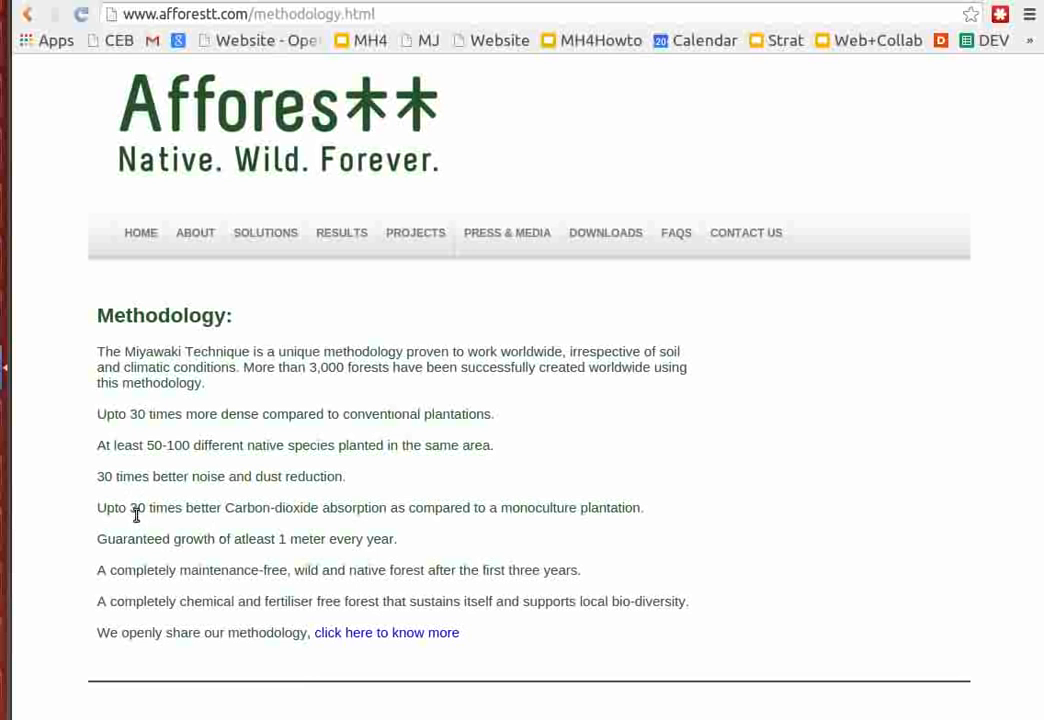
pyautogui.moveTo(324, 528)
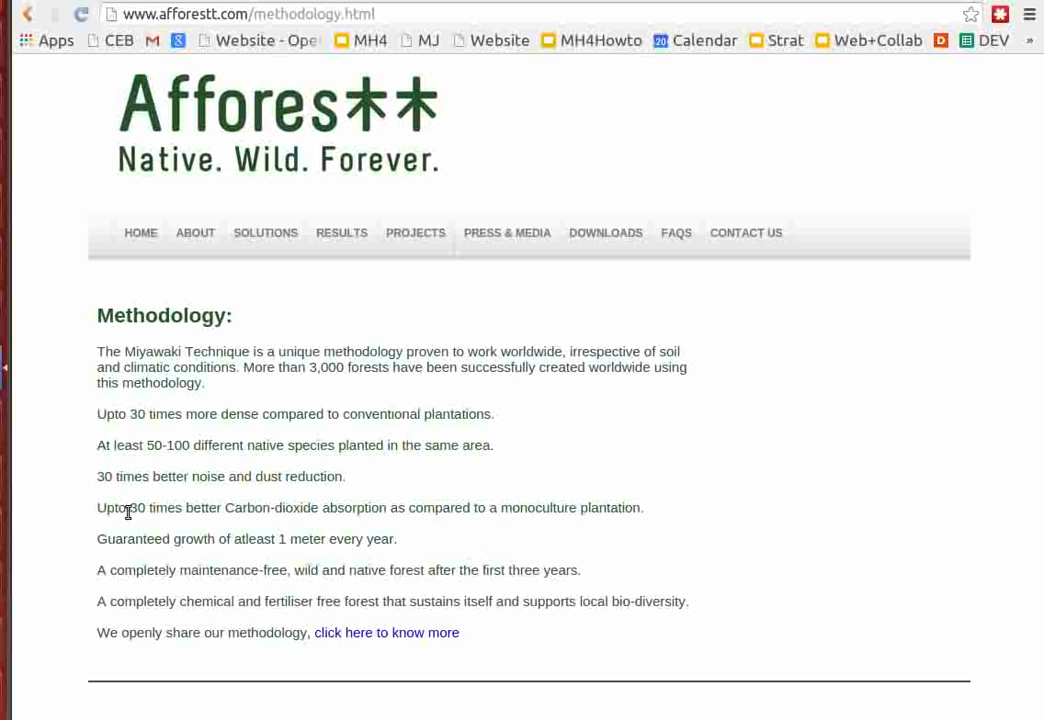
pyautogui.moveTo(332, 564)
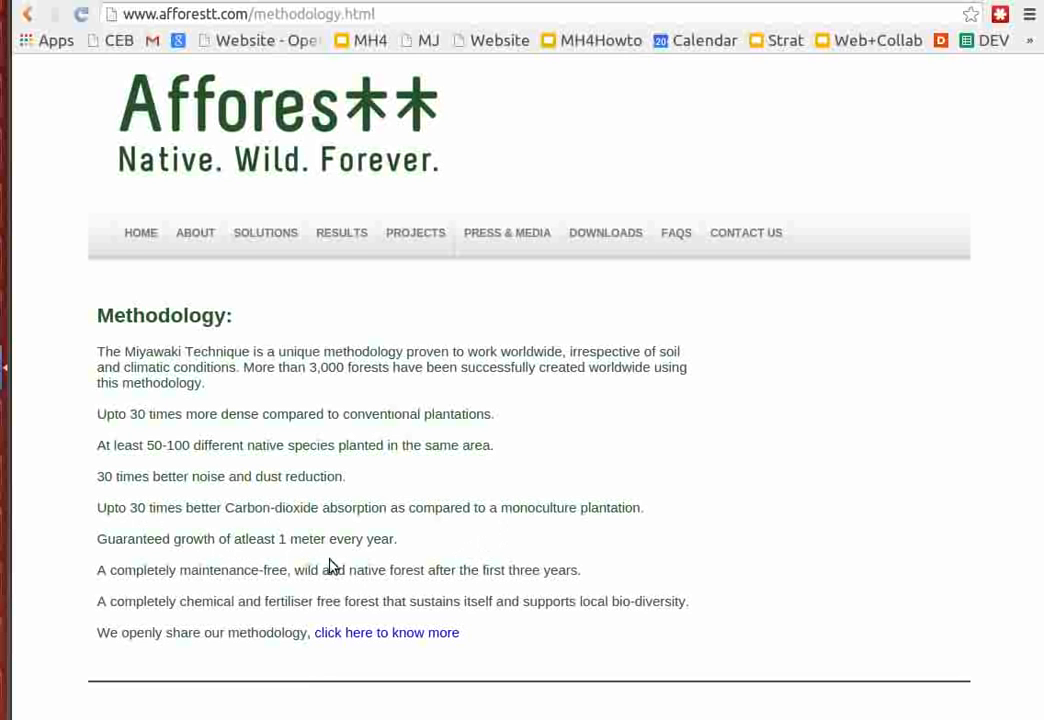
pyautogui.moveTo(216, 588)
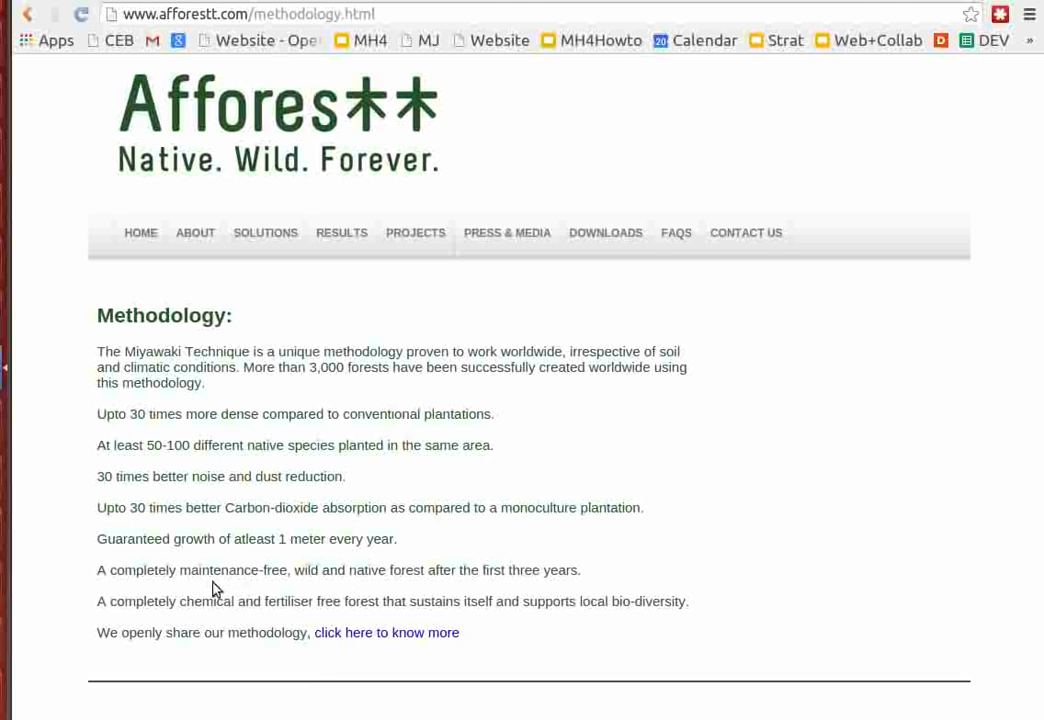
pyautogui.moveTo(392, 572)
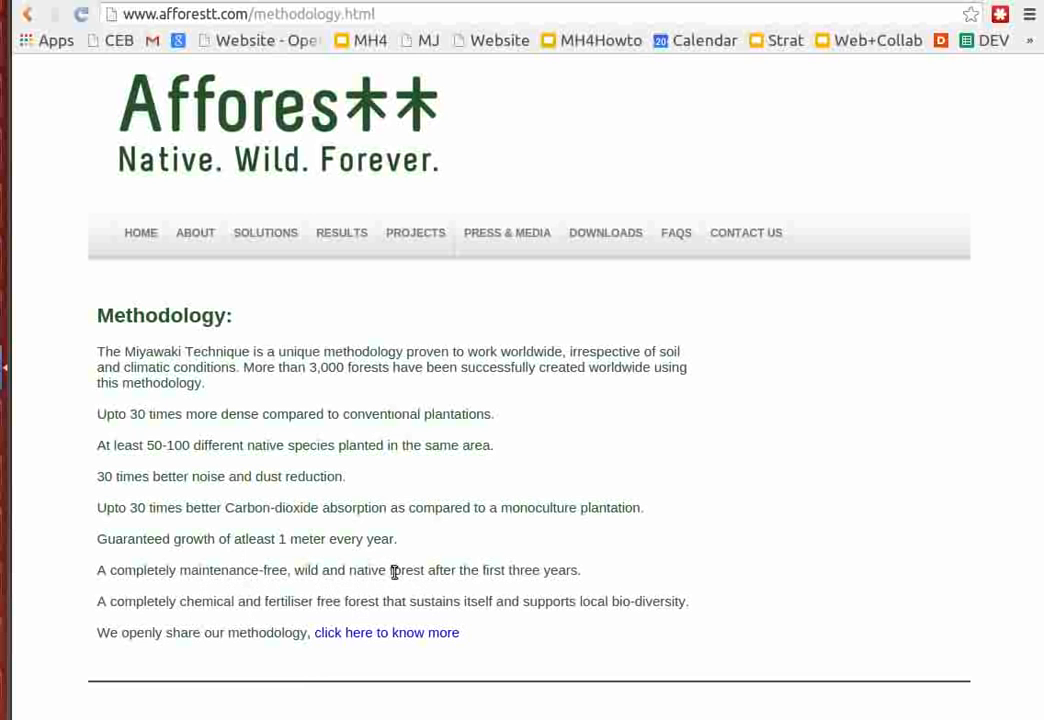
pyautogui.moveTo(308, 598)
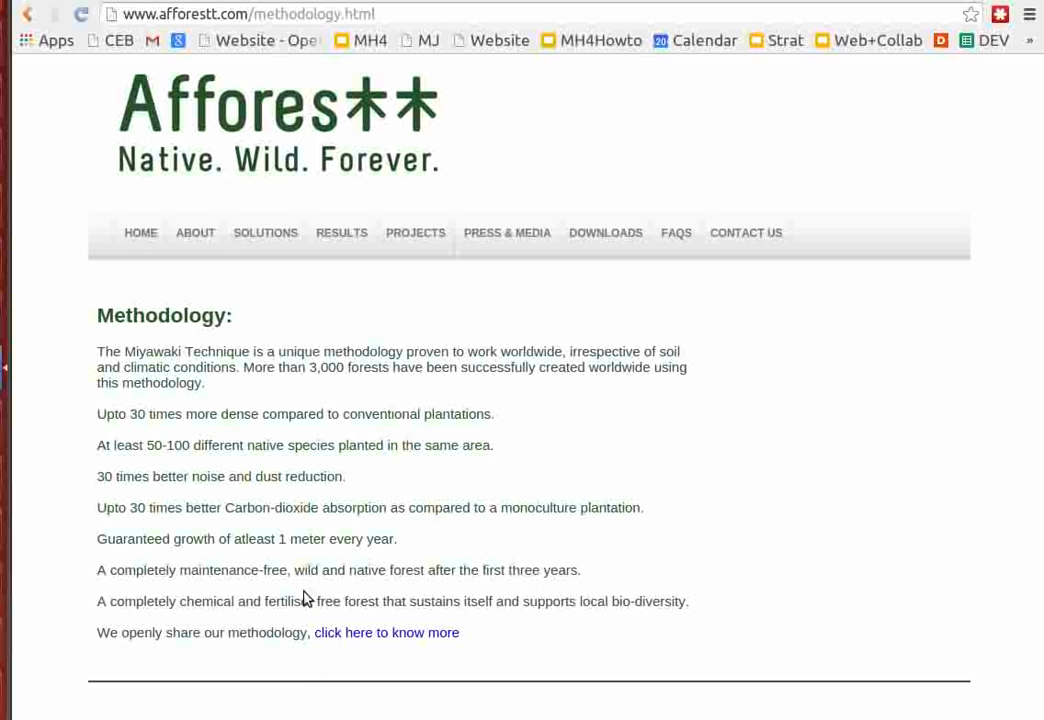
pyautogui.moveTo(192, 608)
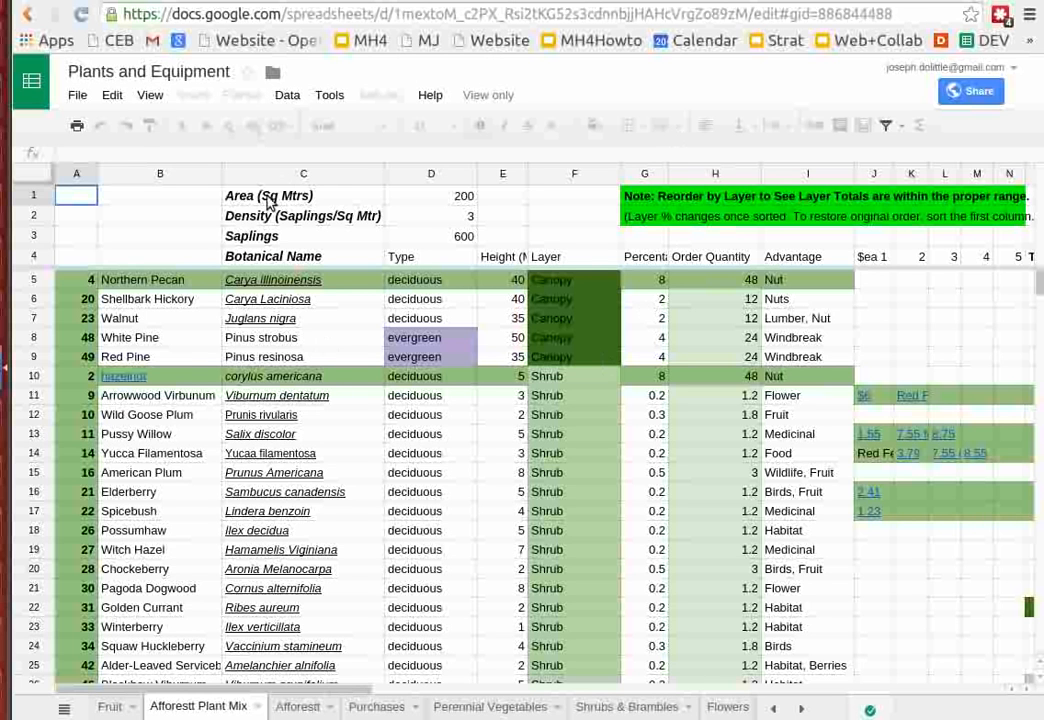
# - Select the planting Area cell (200) and scroll down the species list
pyautogui.click(304, 196)
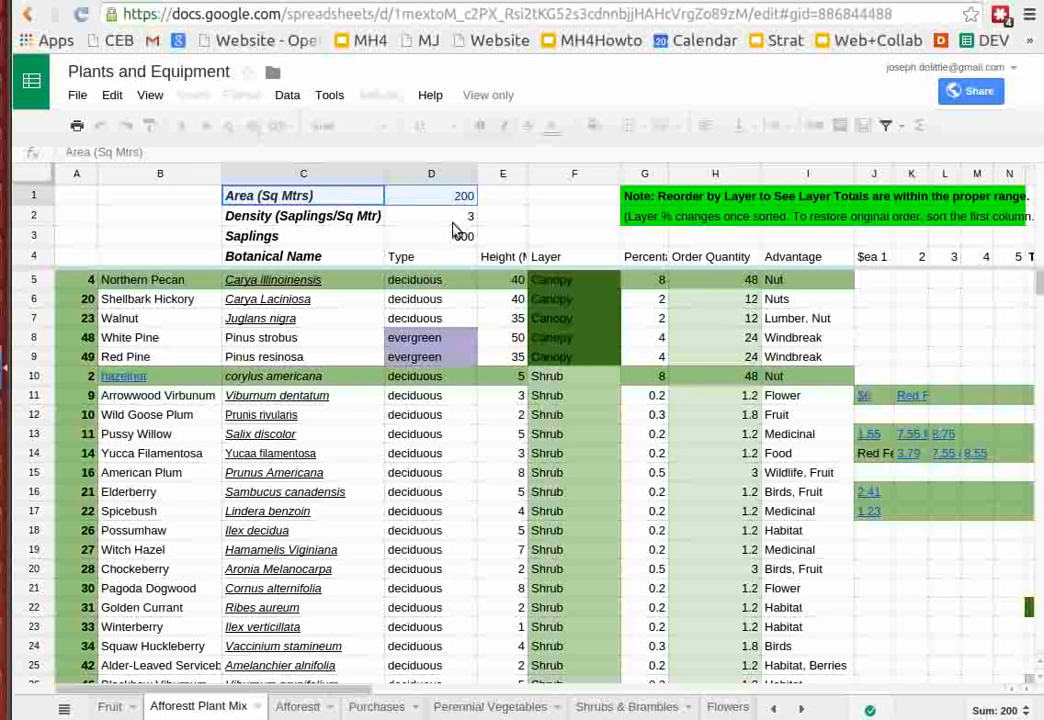
pyautogui.moveTo(460, 224)
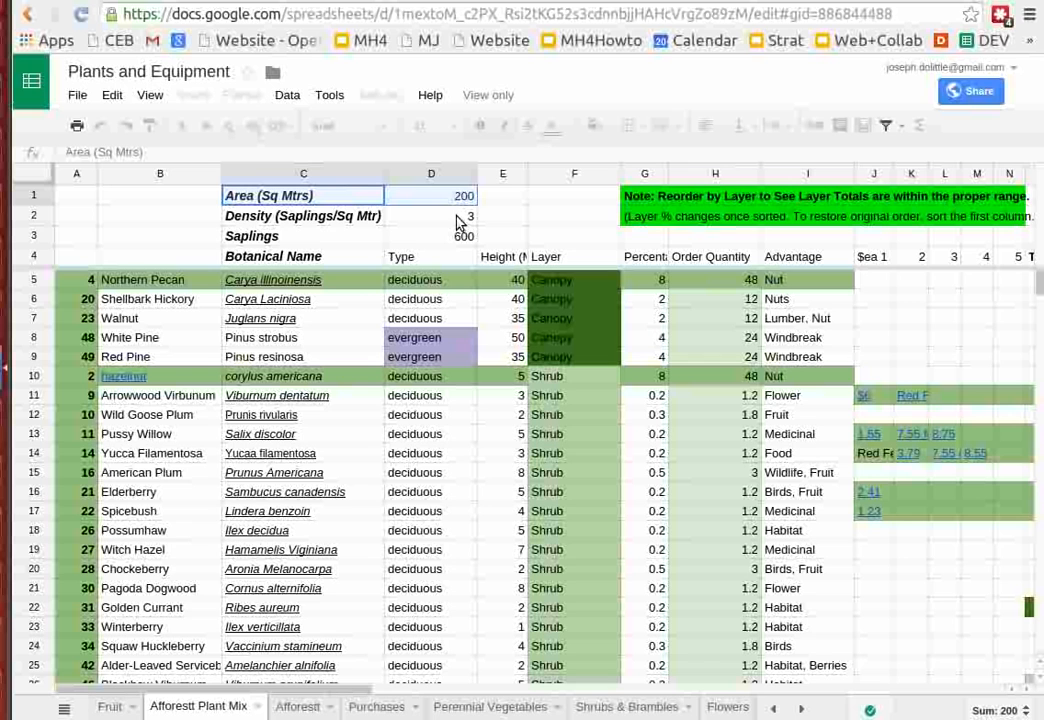
pyautogui.moveTo(464, 248)
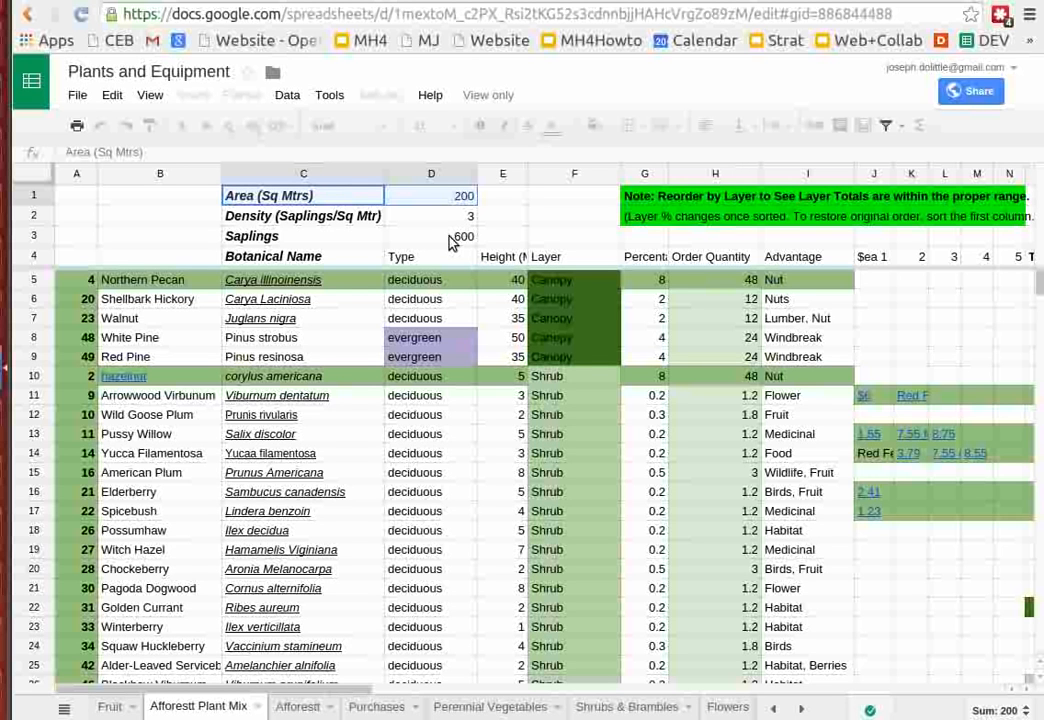
pyautogui.moveTo(450, 244)
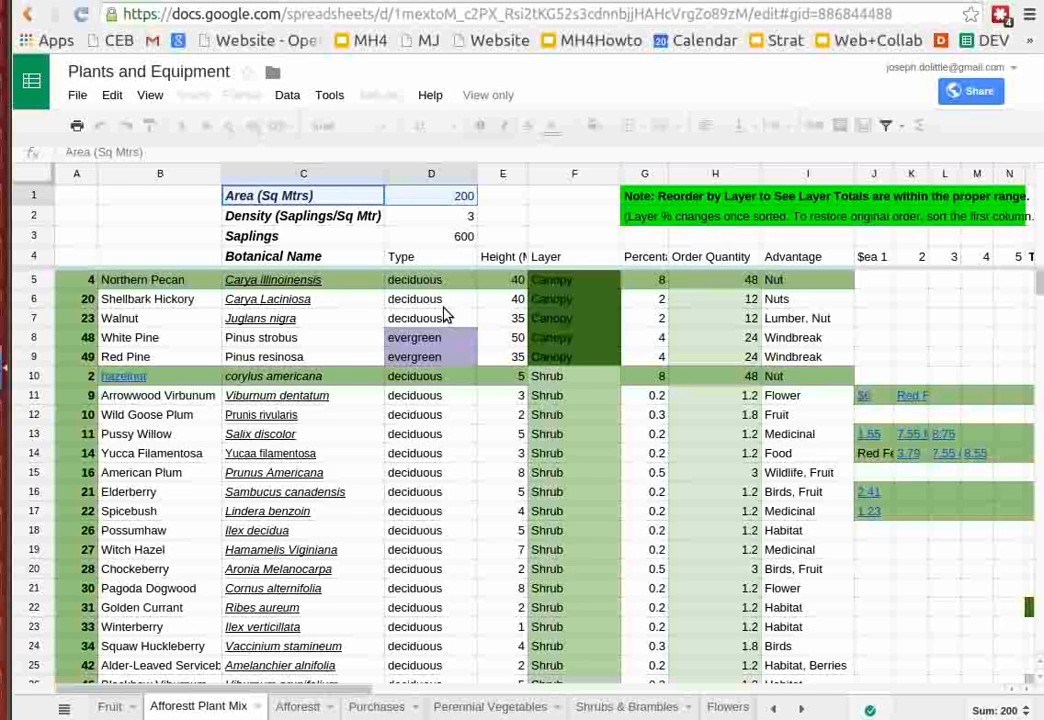
pyautogui.scroll(-3)
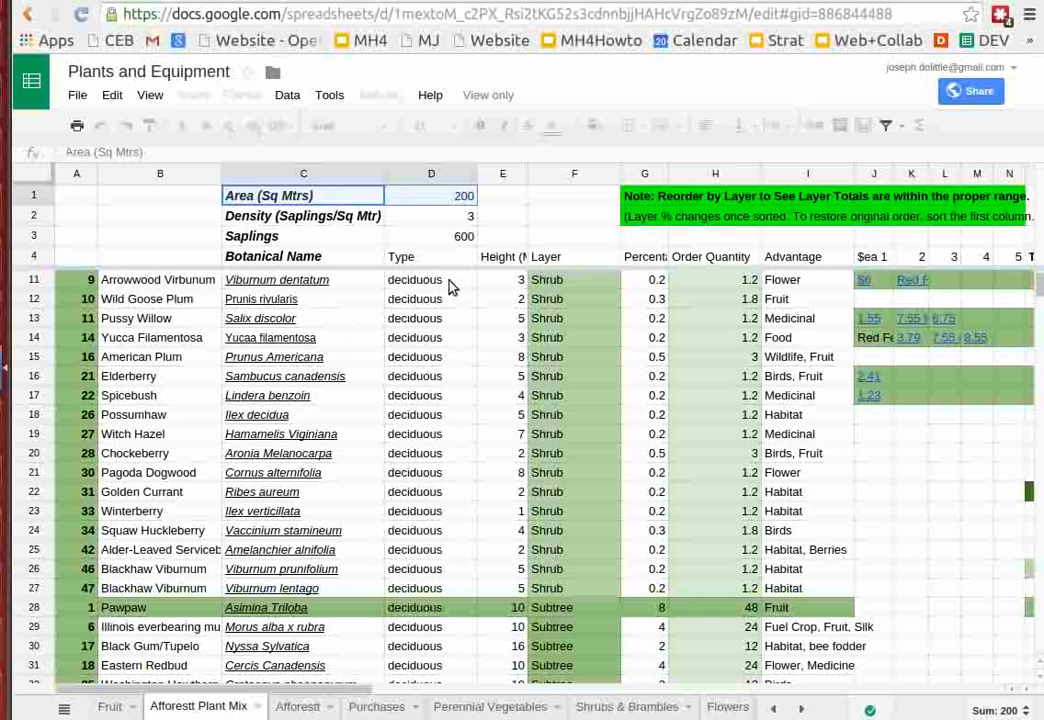
pyautogui.moveTo(352, 318)
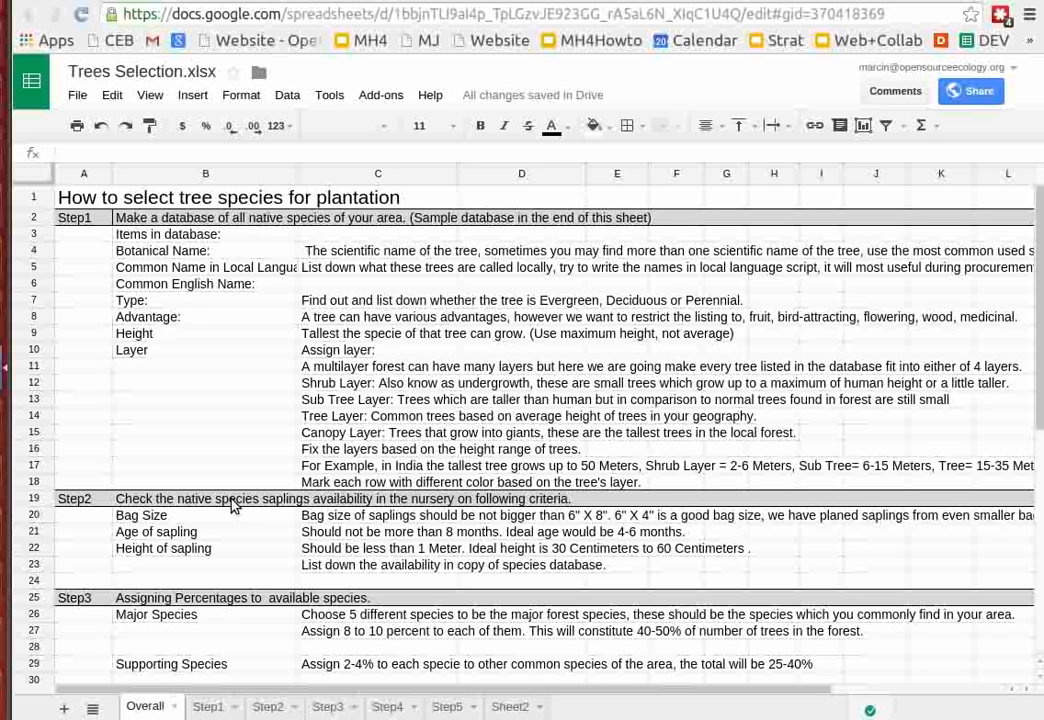
# - Scroll down through the Trees Selection Overview steps for choosing native species
pyautogui.scroll(-3)
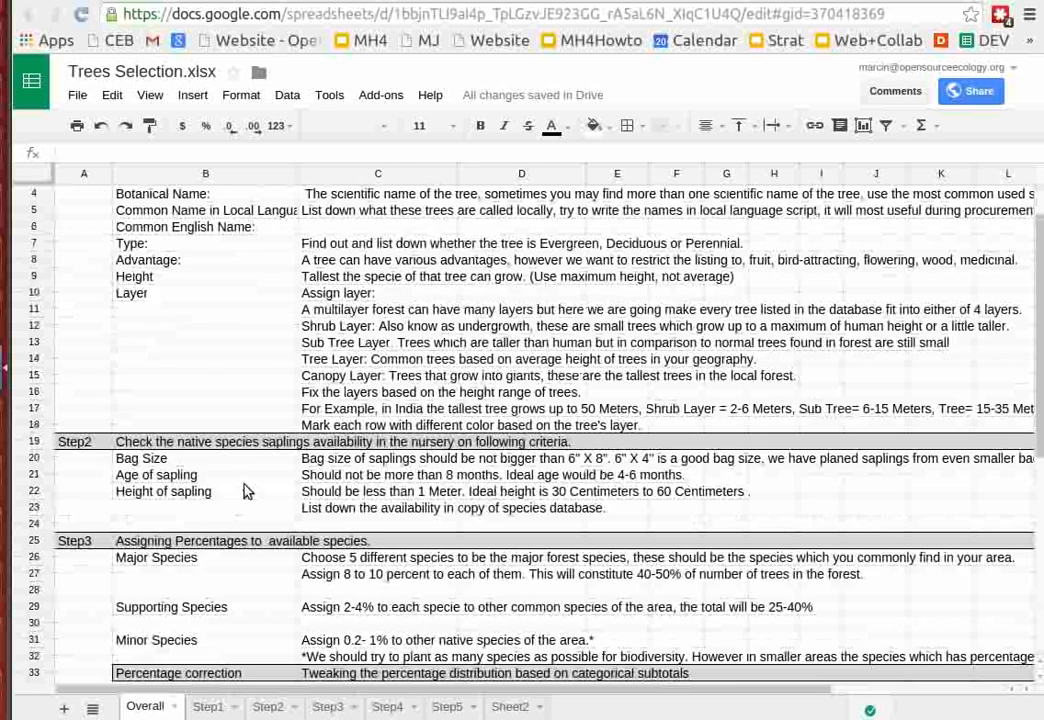
pyautogui.scroll(-3)
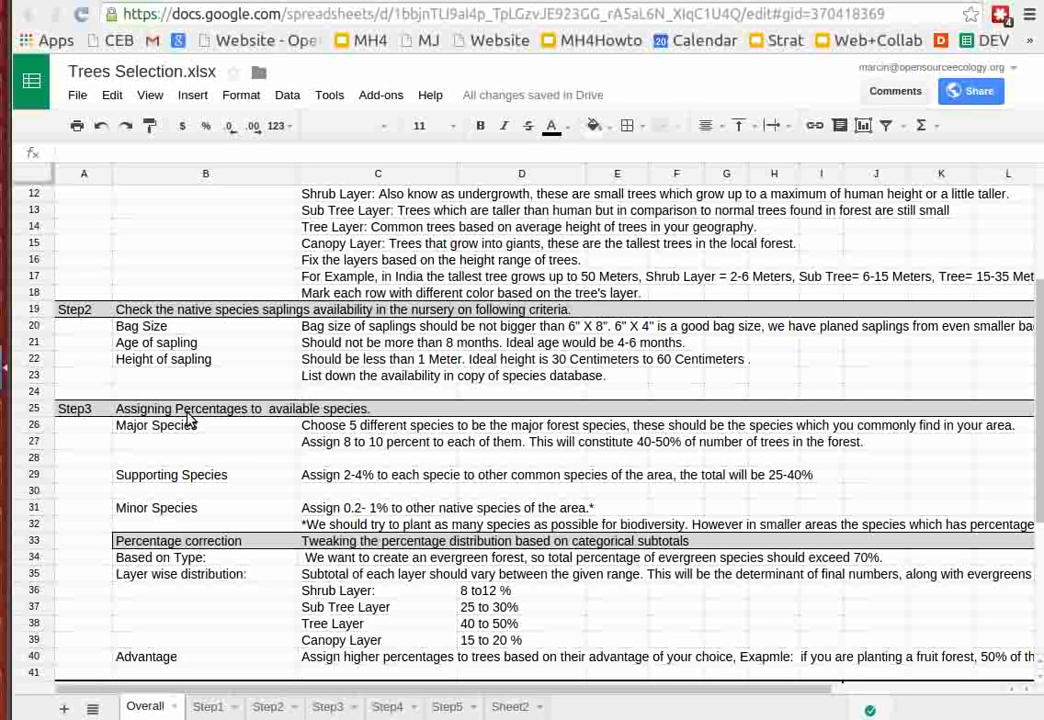
pyautogui.moveTo(230, 432)
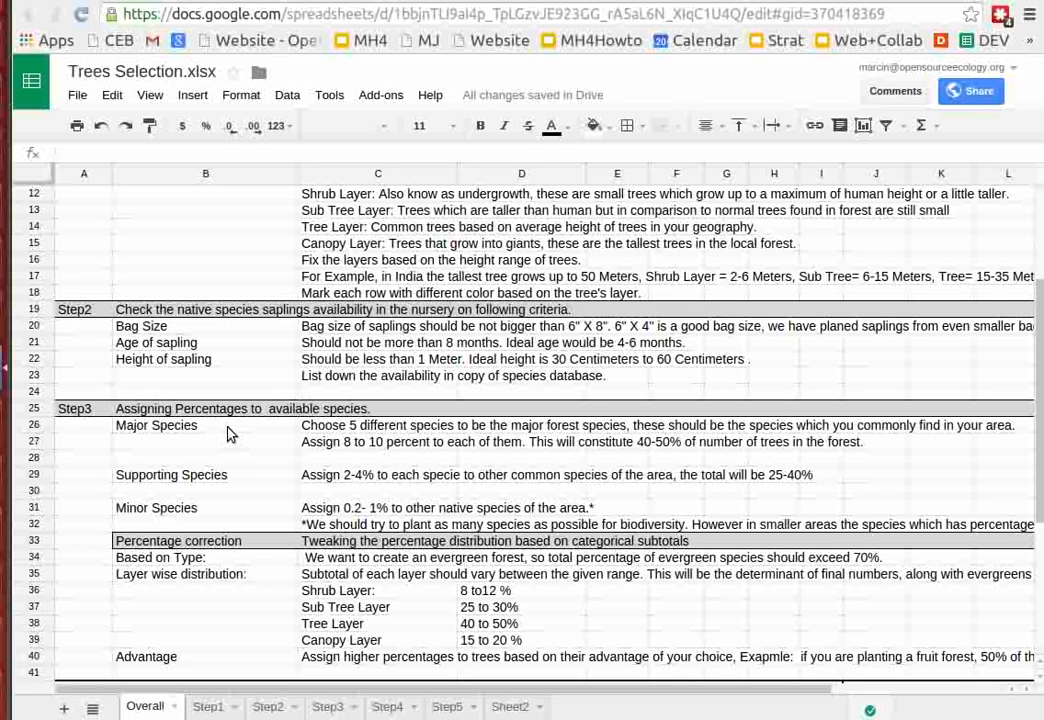
pyautogui.moveTo(196, 442)
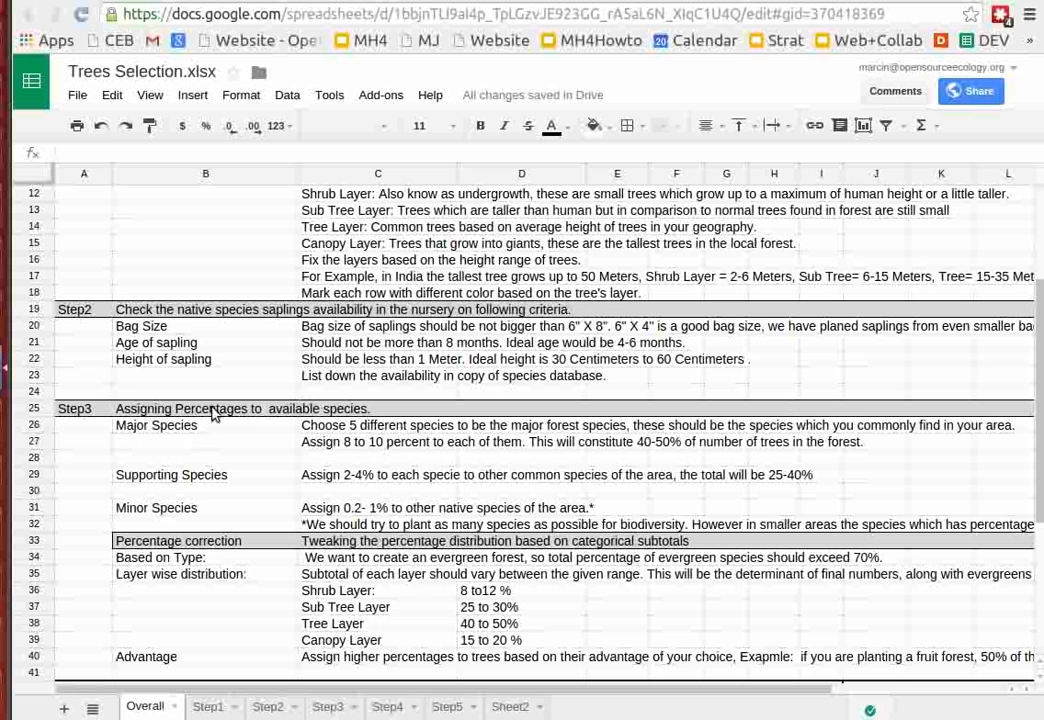
pyautogui.moveTo(178, 432)
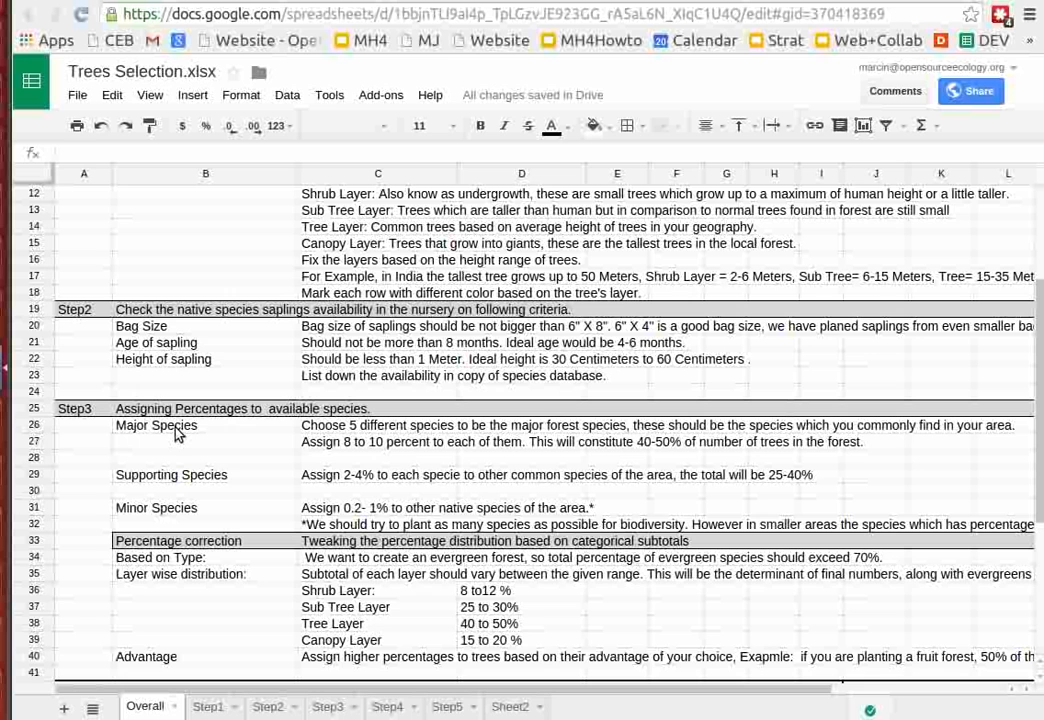
pyautogui.moveTo(284, 478)
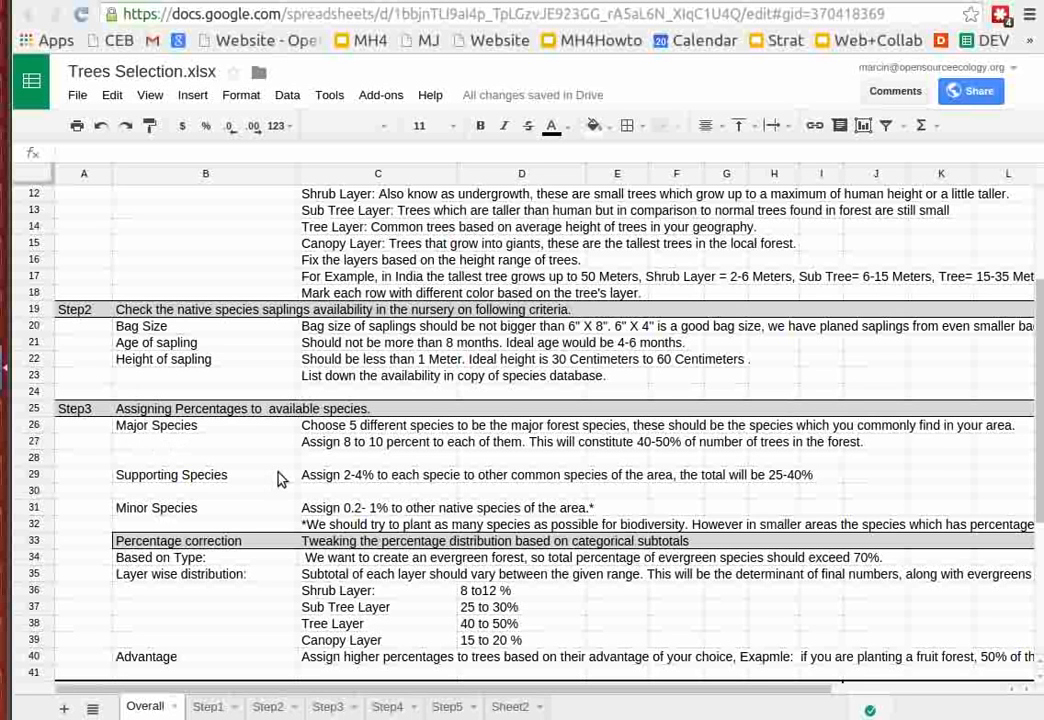
pyautogui.moveTo(312, 448)
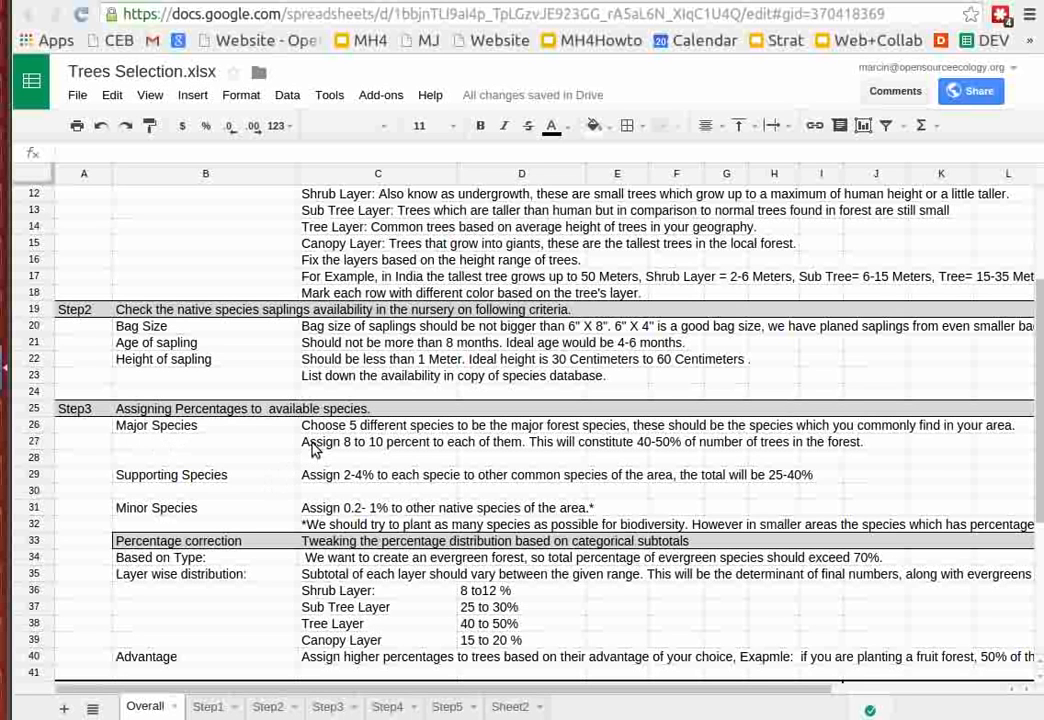
pyautogui.moveTo(332, 428)
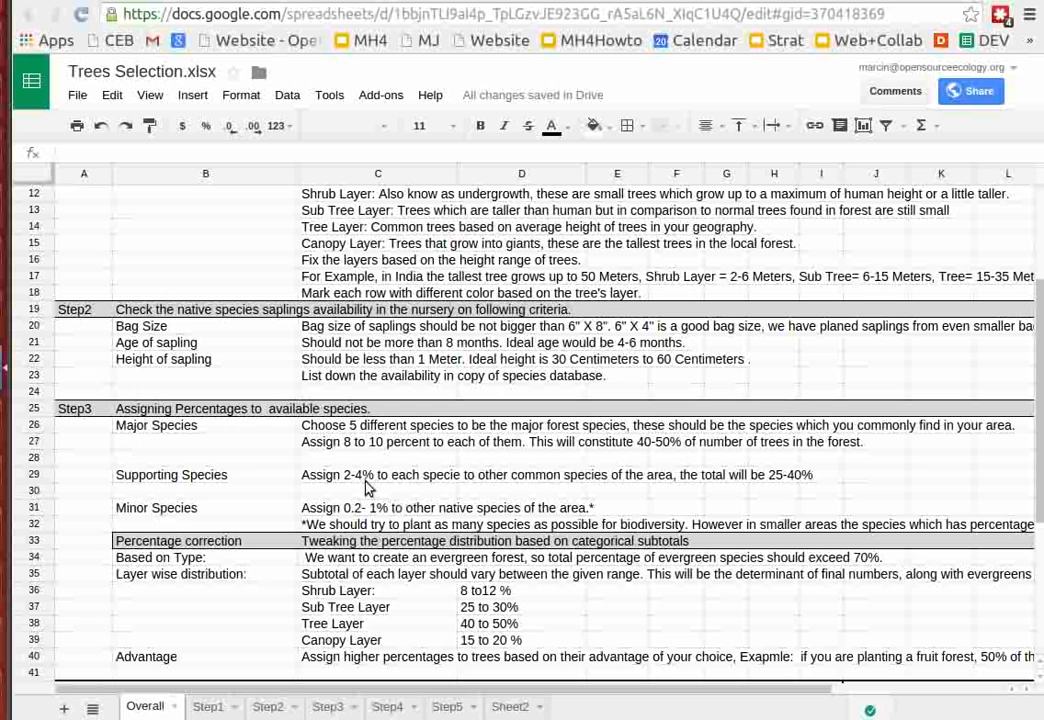
pyautogui.moveTo(372, 522)
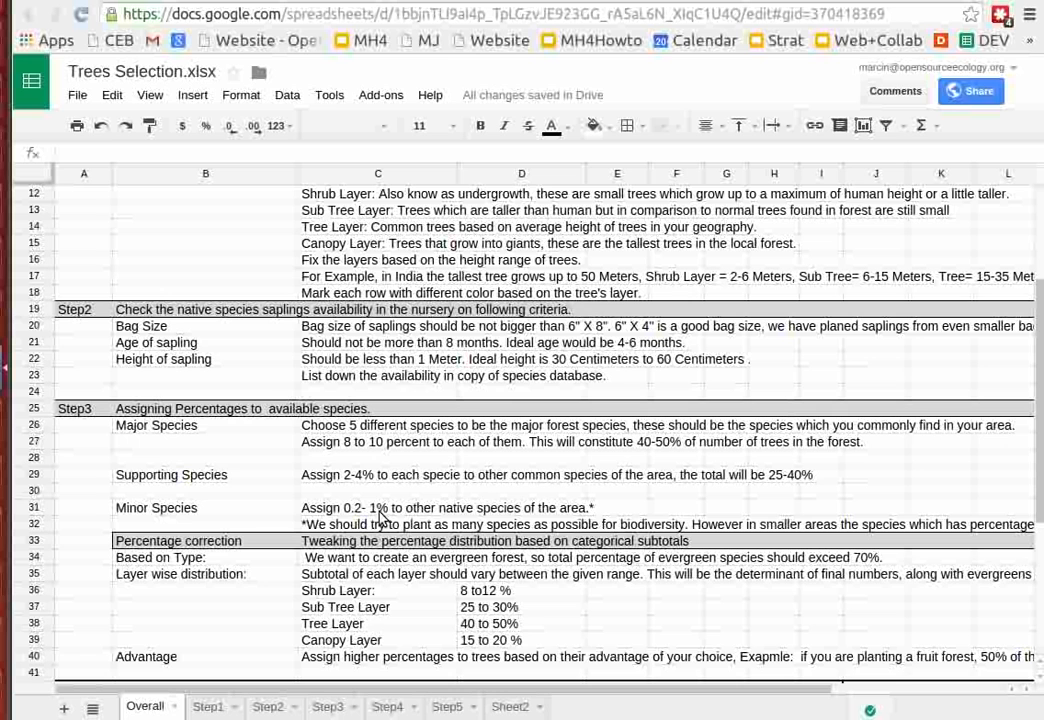
pyautogui.moveTo(370, 486)
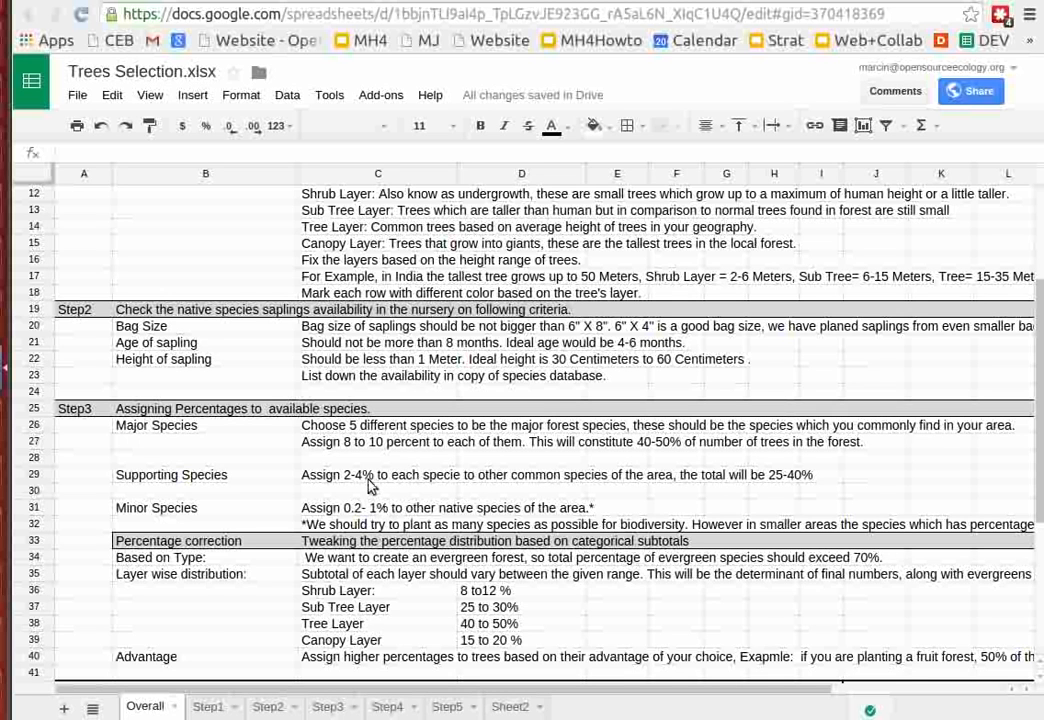
pyautogui.moveTo(210, 578)
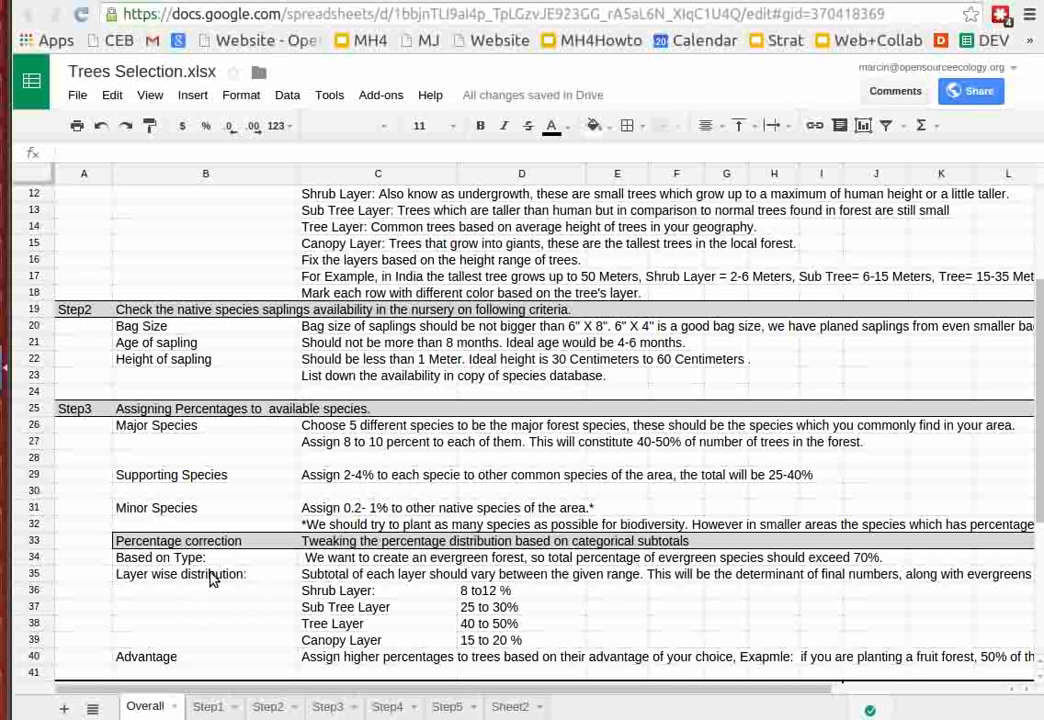
pyautogui.moveTo(244, 582)
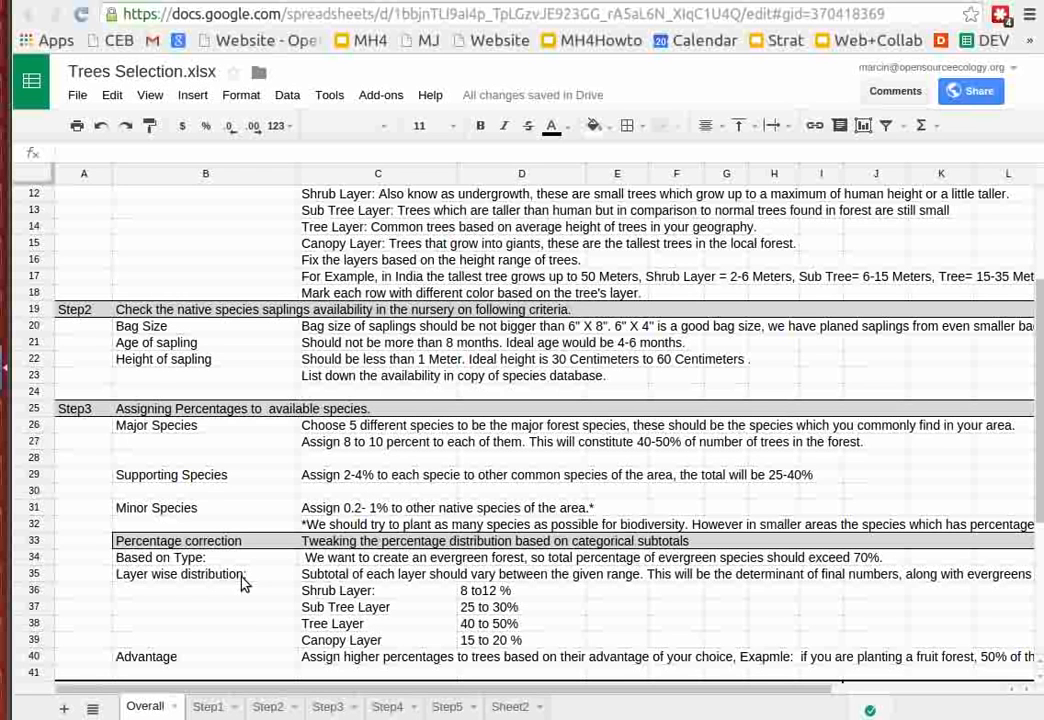
pyautogui.moveTo(240, 584)
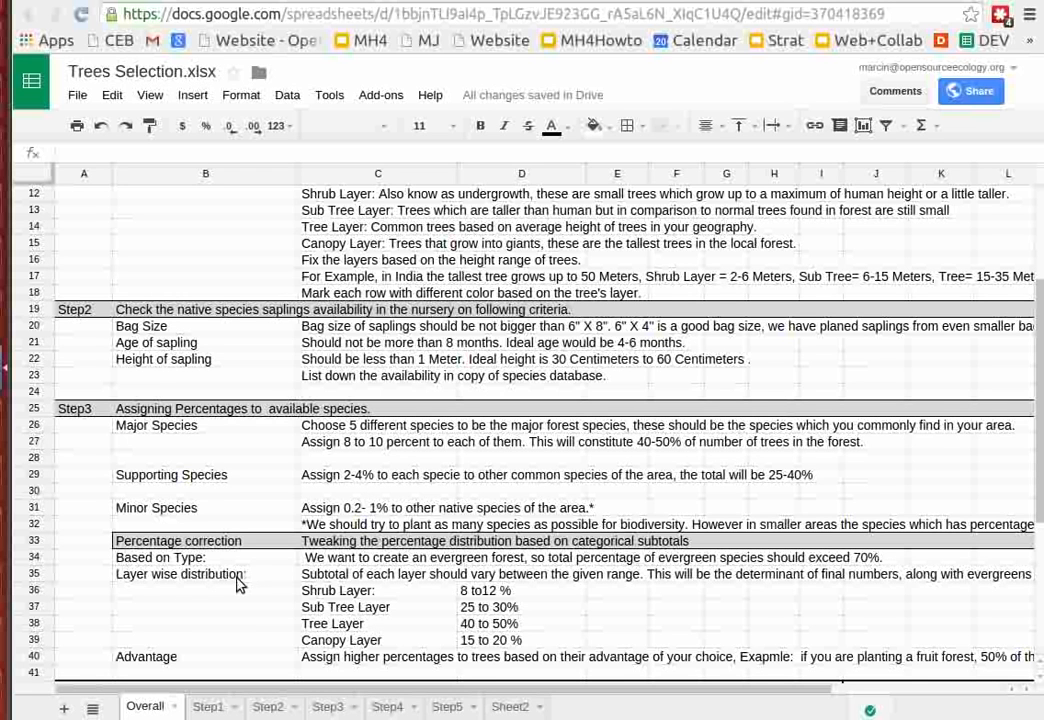
pyautogui.moveTo(282, 644)
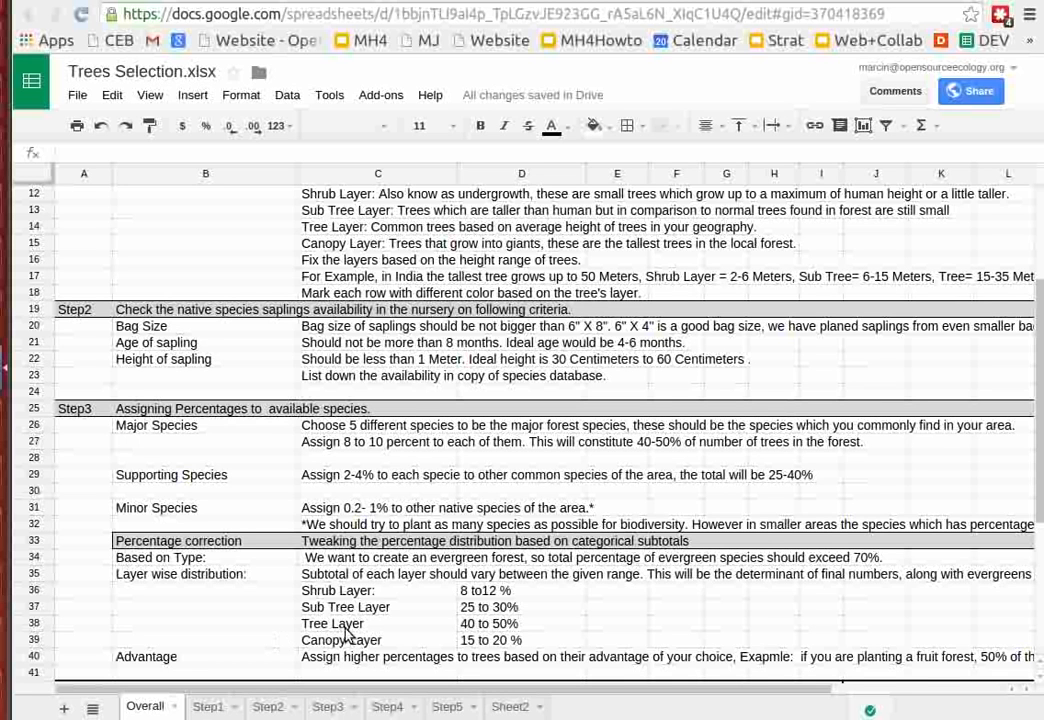
pyautogui.moveTo(356, 592)
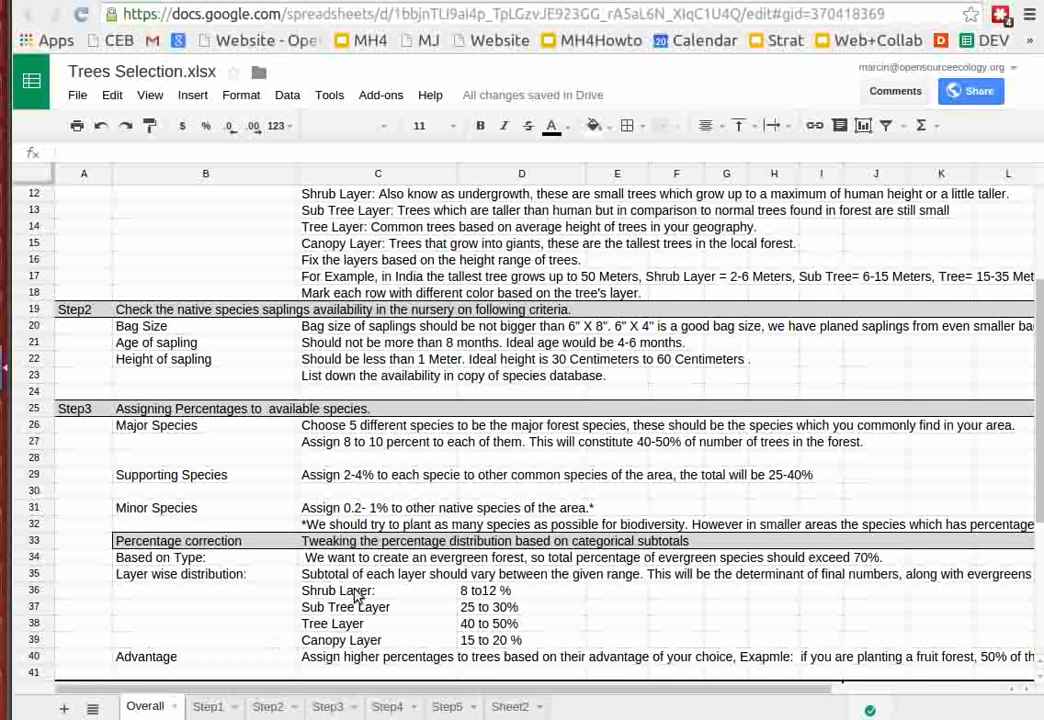
pyautogui.moveTo(536, 650)
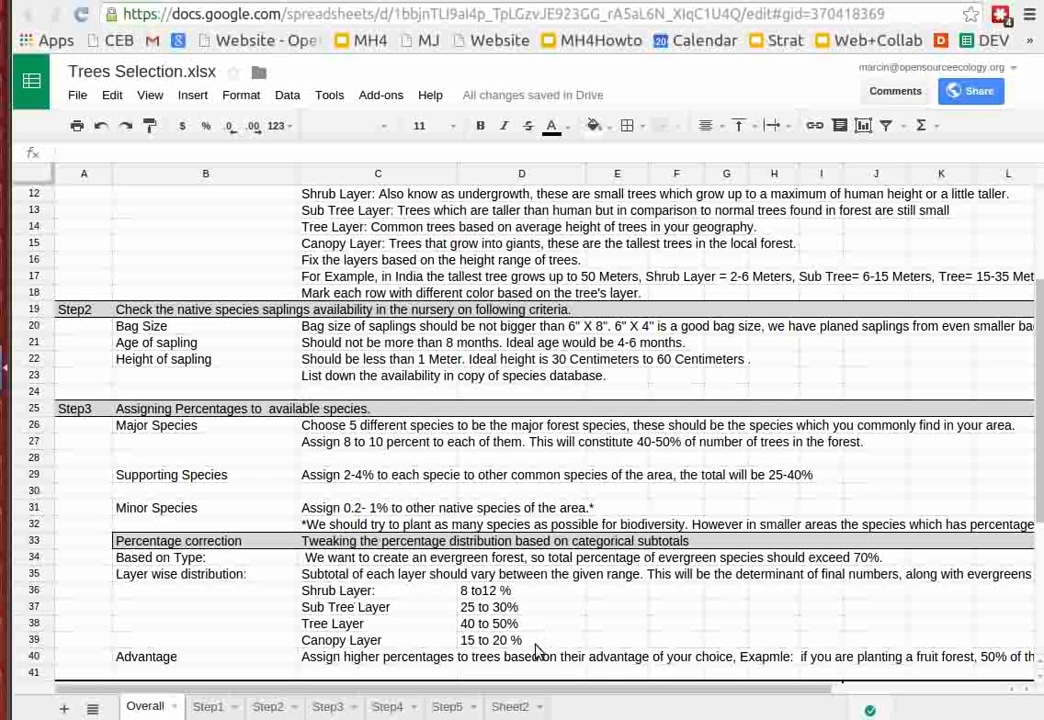
pyautogui.moveTo(334, 614)
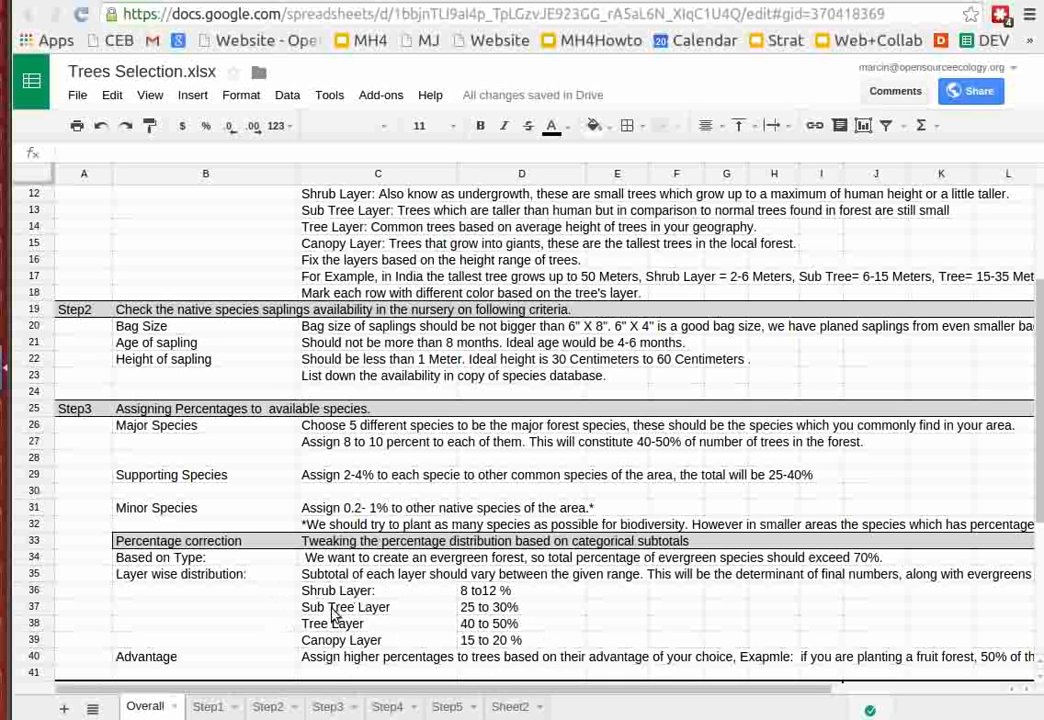
pyautogui.moveTo(400, 652)
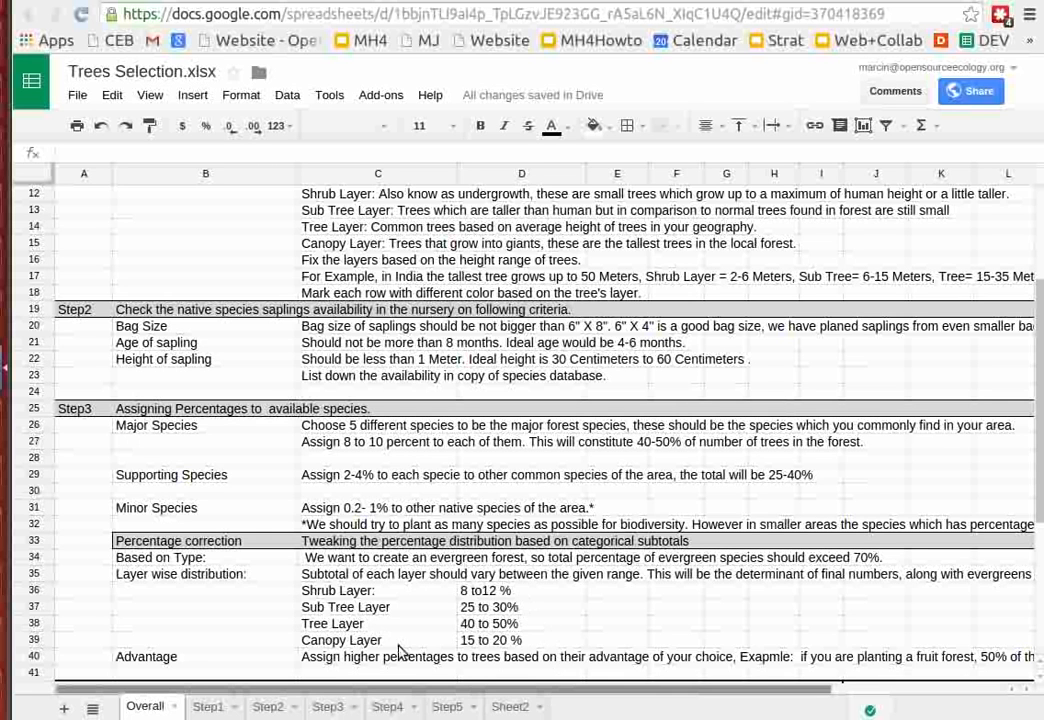
pyautogui.moveTo(504, 650)
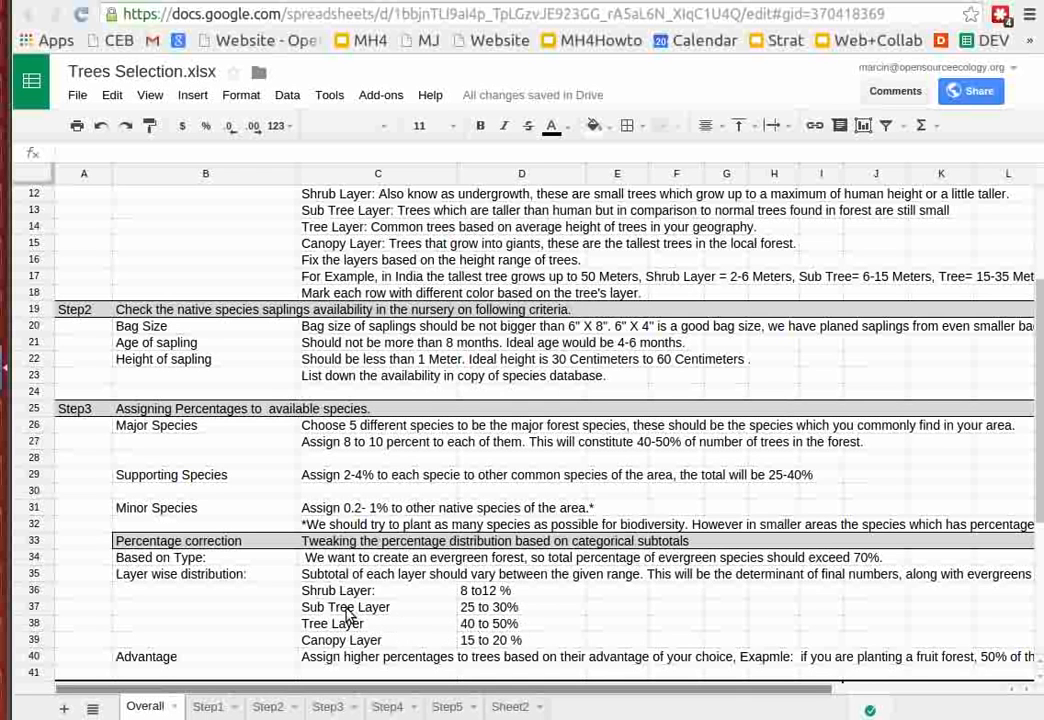
pyautogui.moveTo(384, 610)
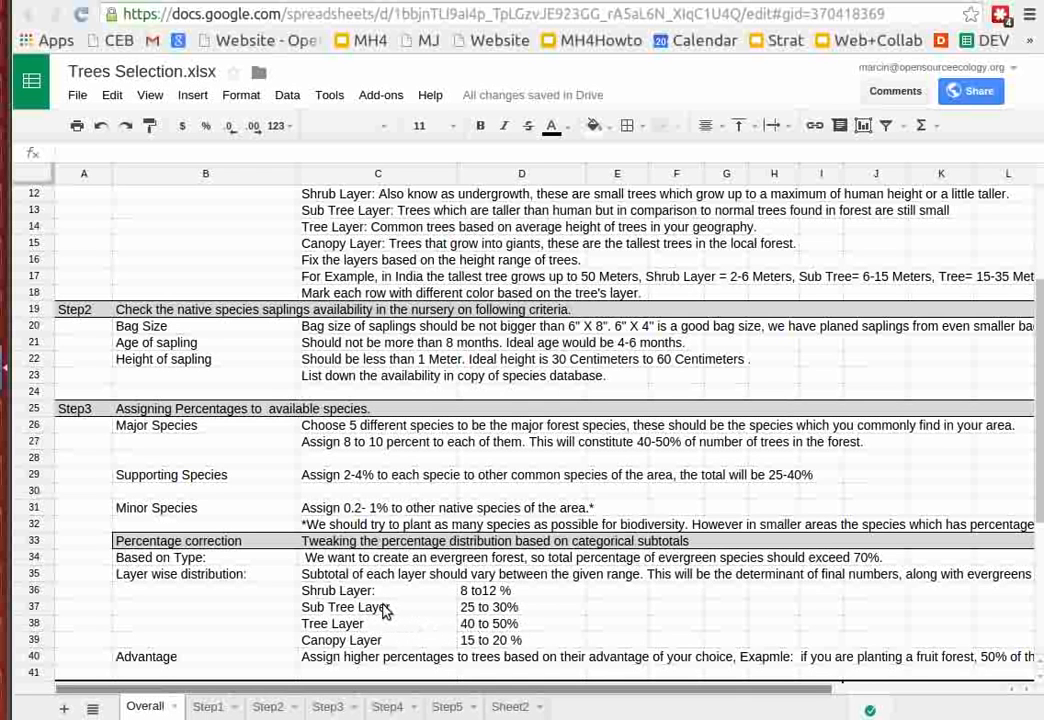
pyautogui.moveTo(344, 596)
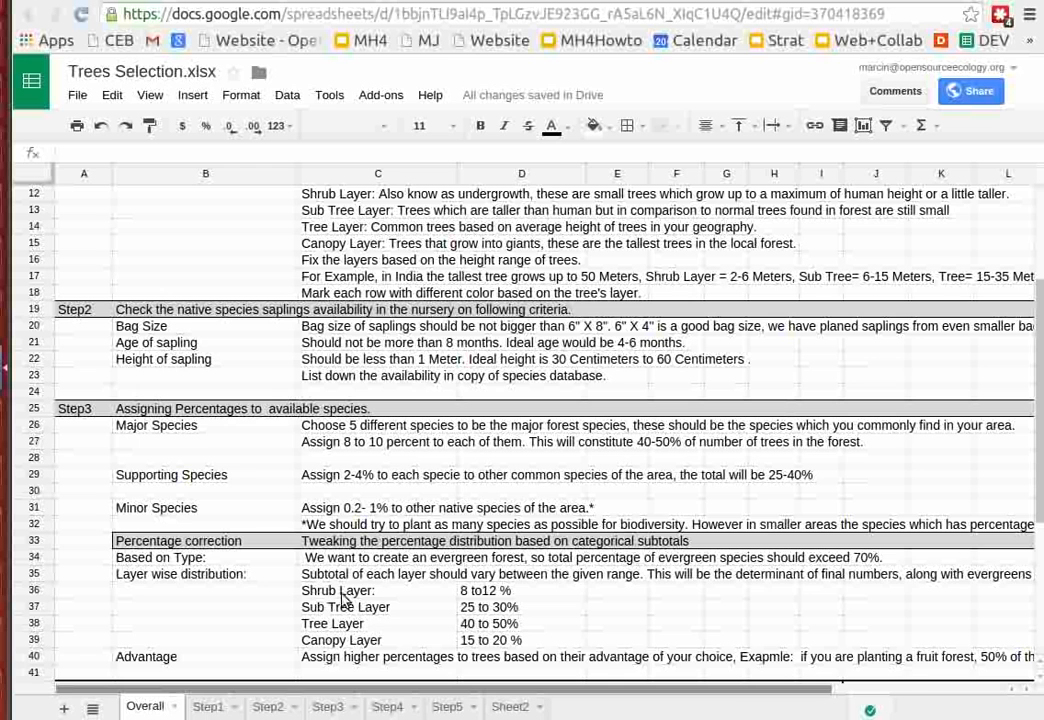
pyautogui.moveTo(440, 604)
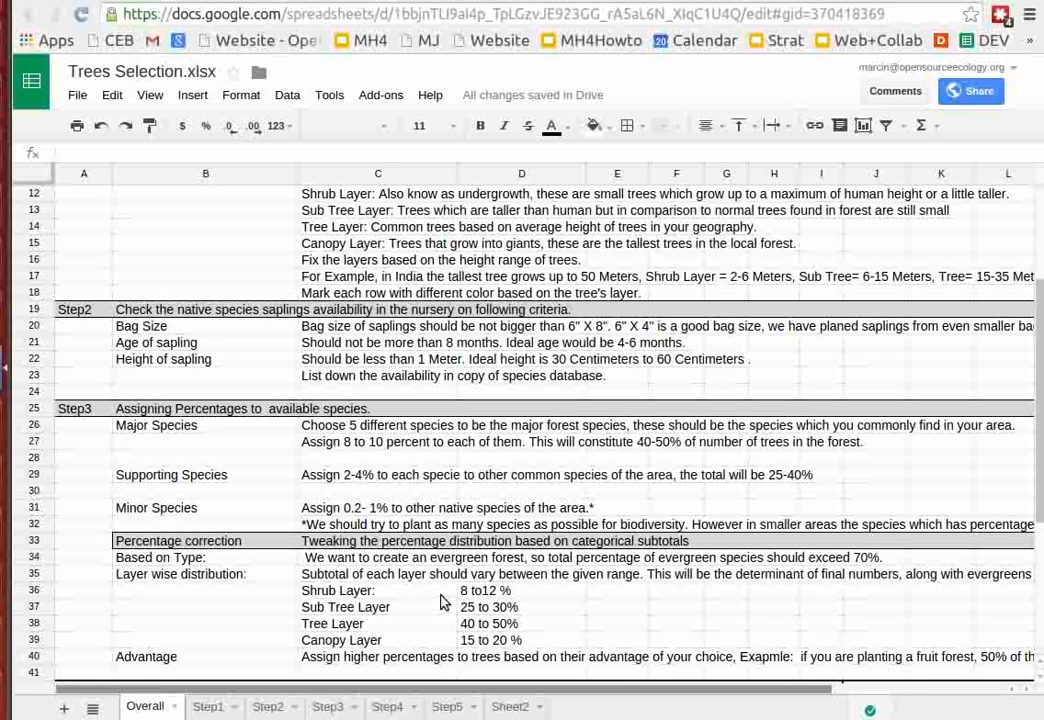
pyautogui.moveTo(362, 568)
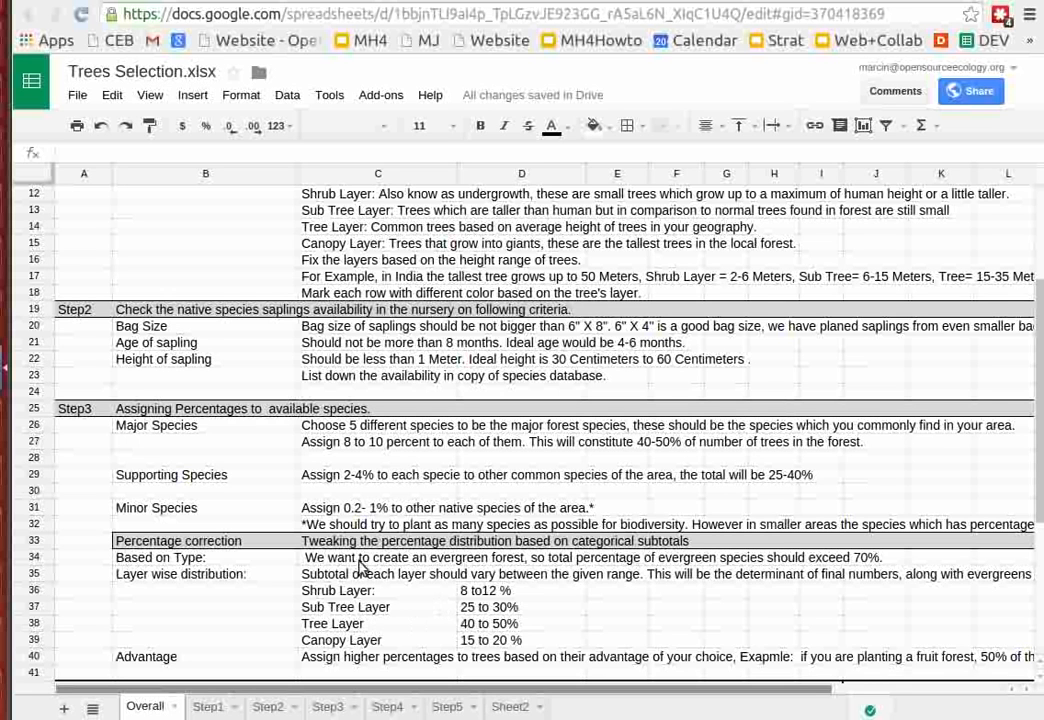
pyautogui.moveTo(416, 640)
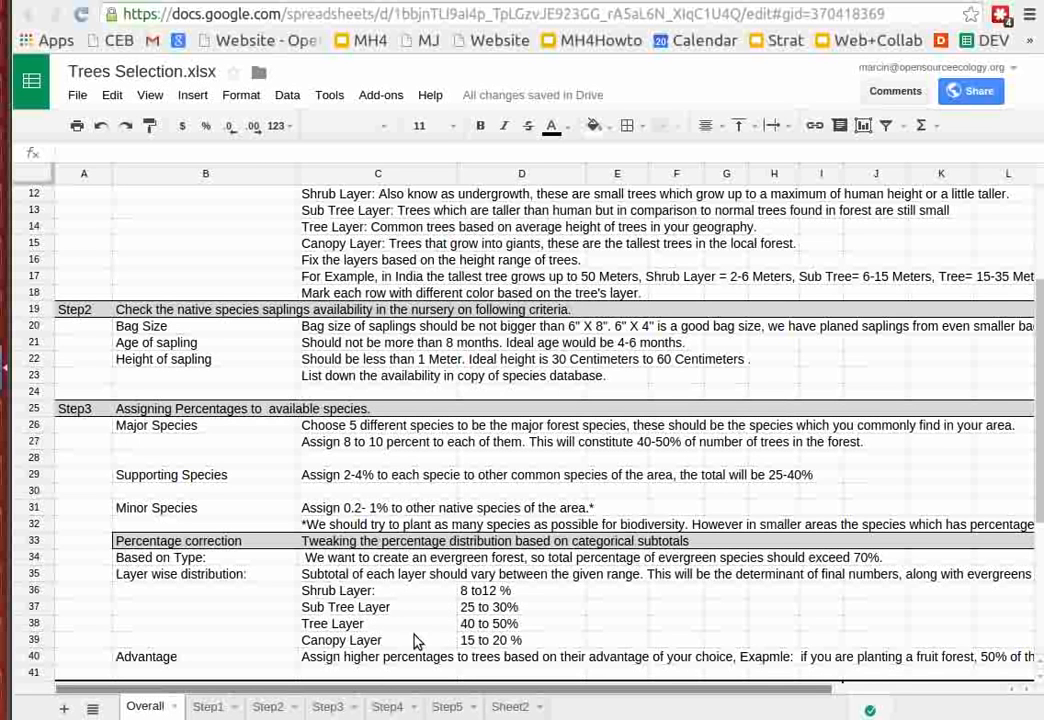
pyautogui.moveTo(218, 576)
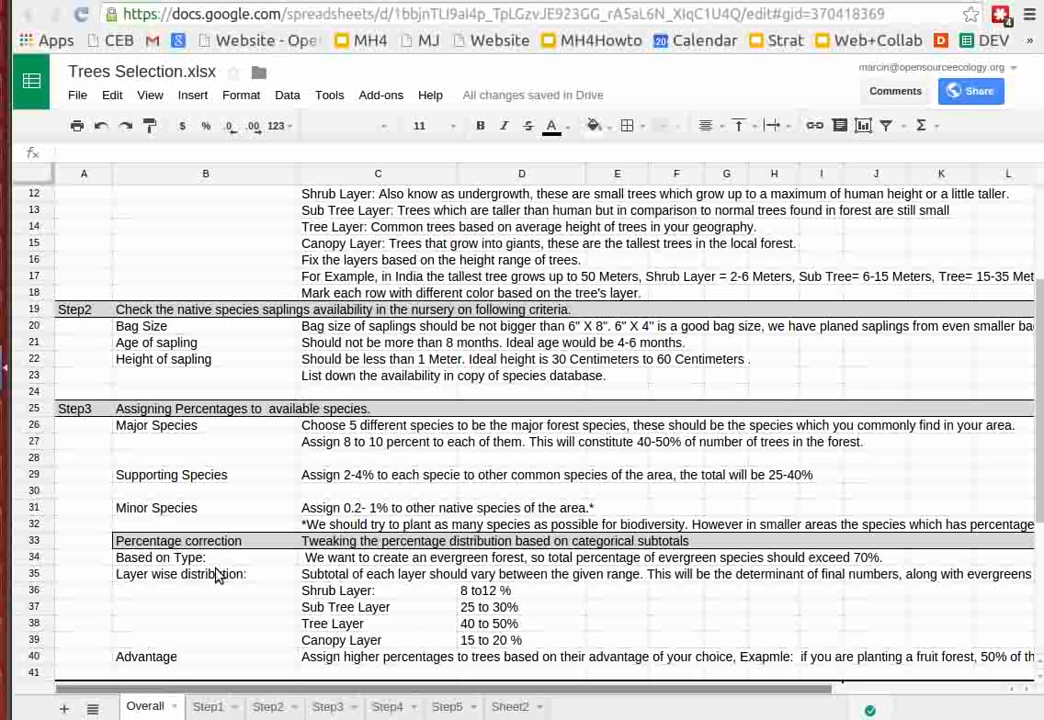
pyautogui.moveTo(246, 582)
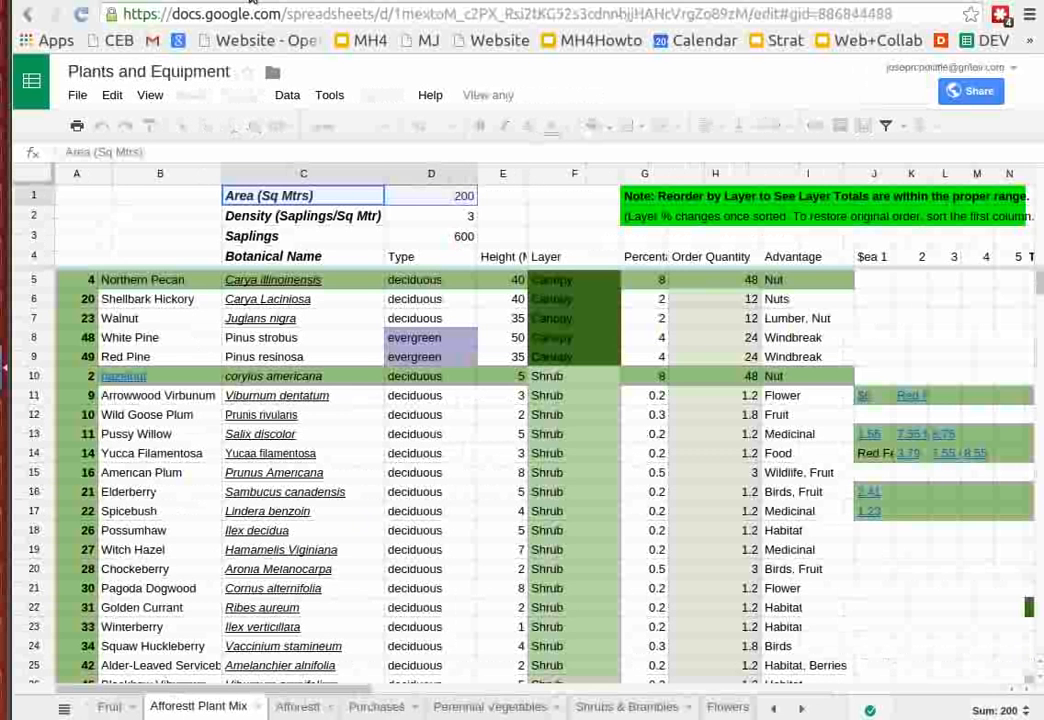
# - Create a temporary filter view and sort the plant rows by Layer A→Z
pyautogui.scroll(-3)
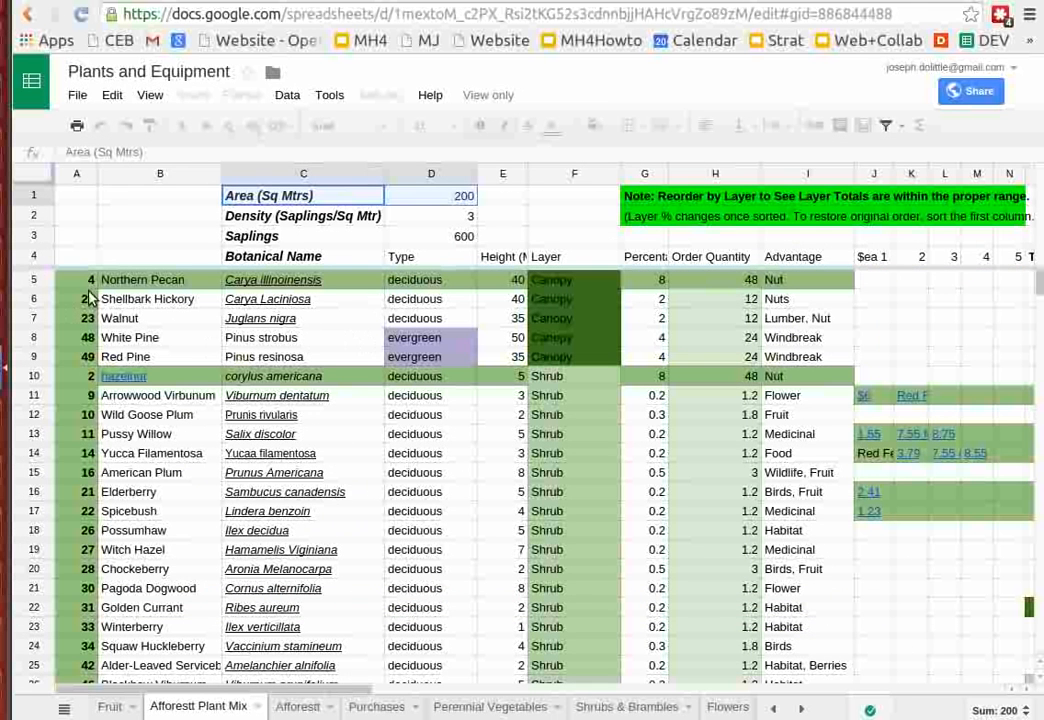
pyautogui.click(92, 172)
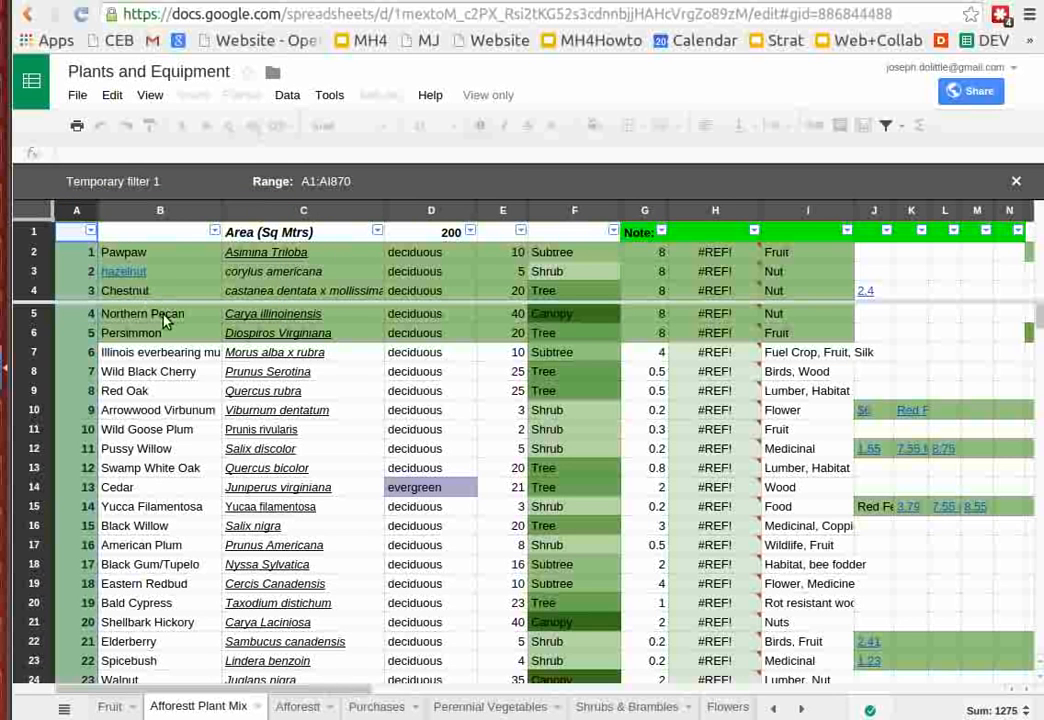
pyautogui.moveTo(180, 348)
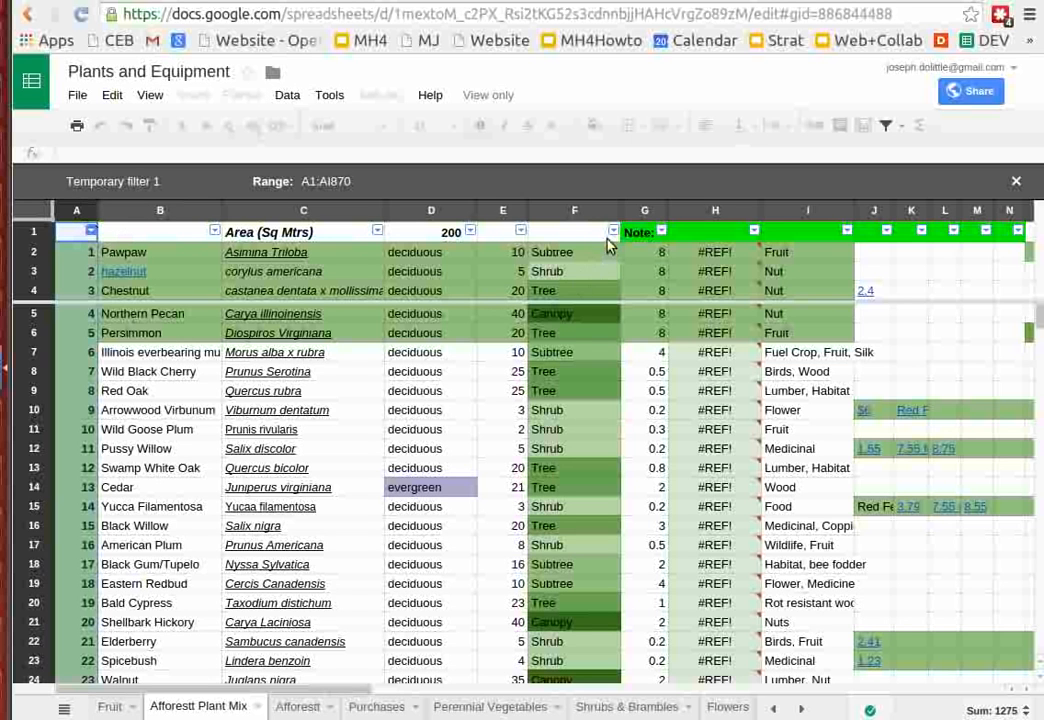
pyautogui.click(612, 232)
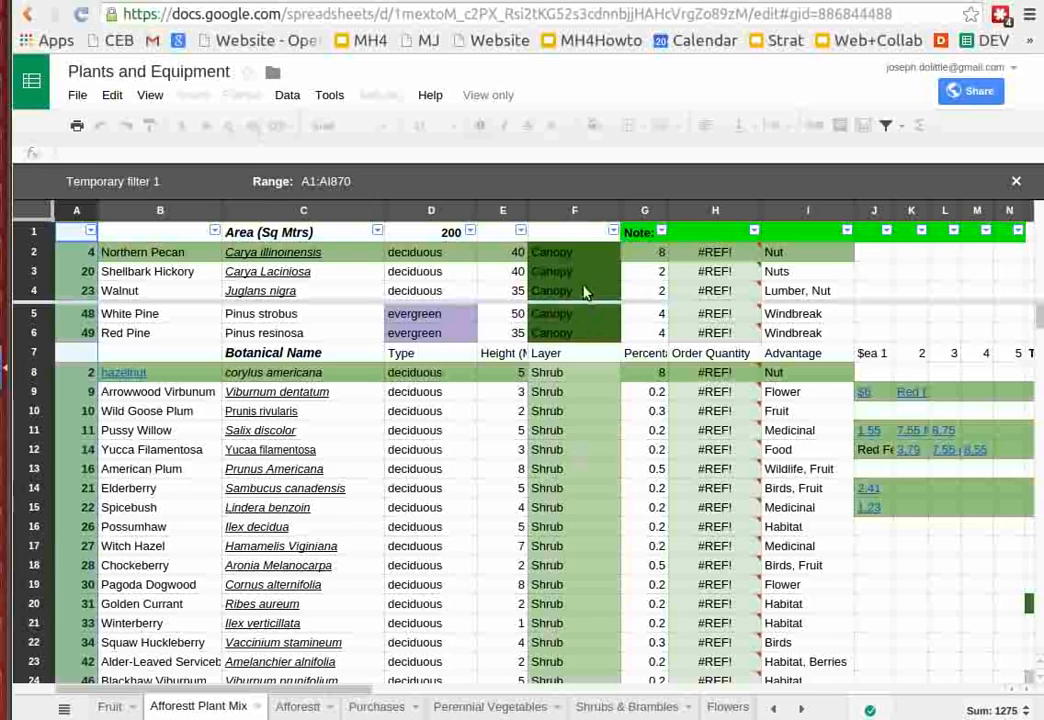
pyautogui.scroll(-3)
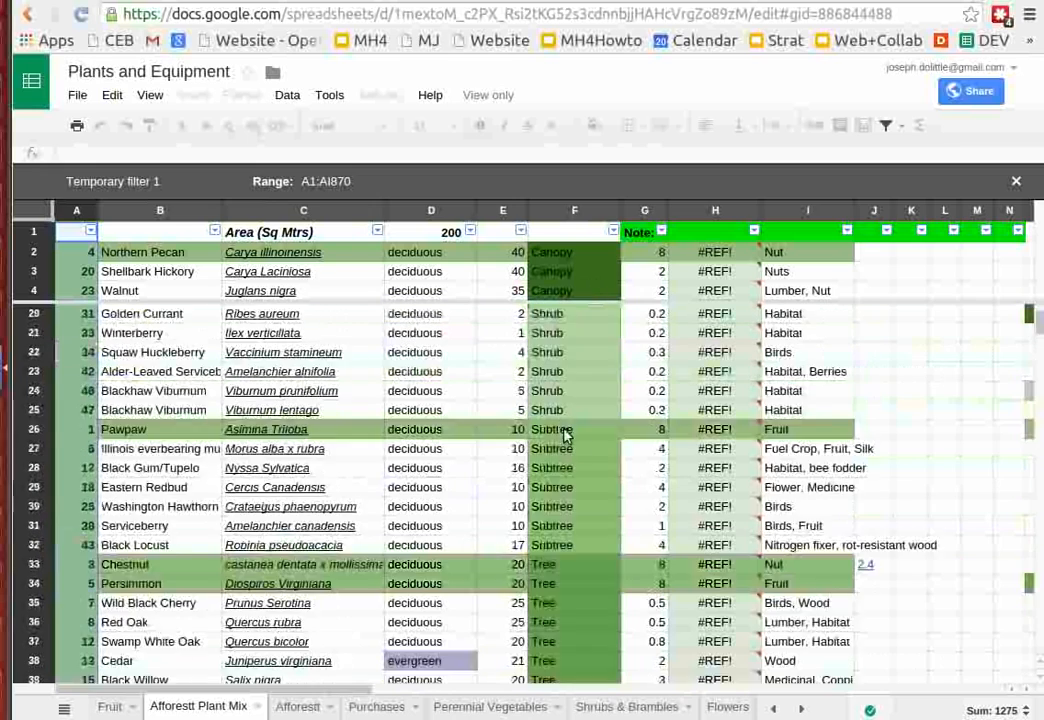
# - Scroll to the layer-wise distribution percentages for canopy, tree, subtree and shrub
pyautogui.scroll(-3)
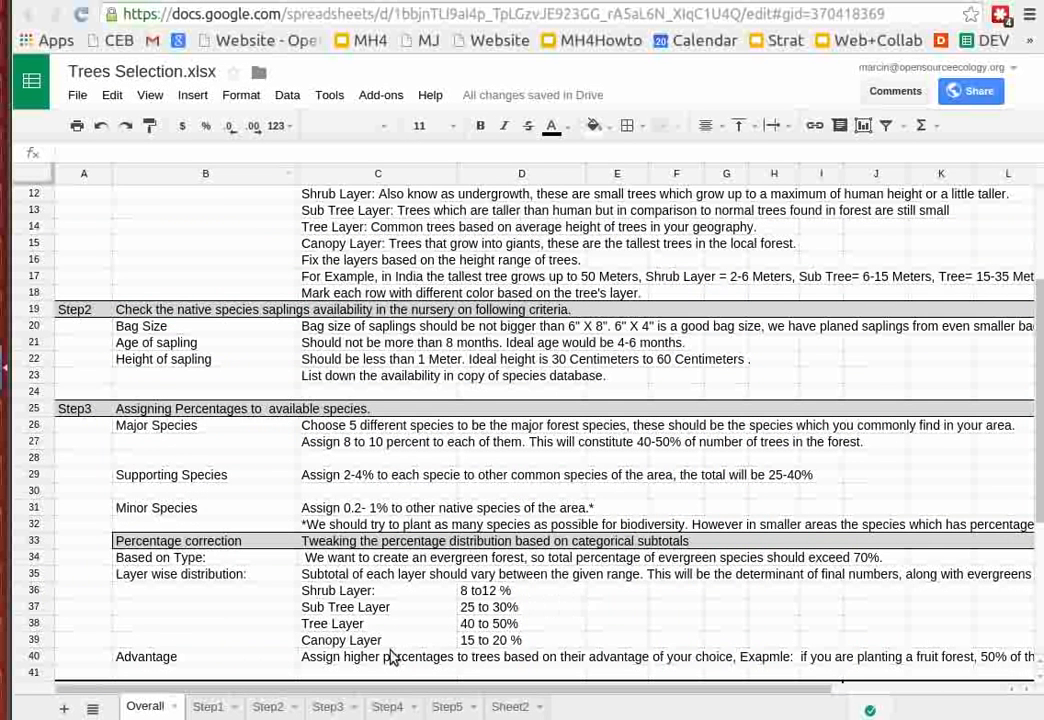
pyautogui.moveTo(344, 628)
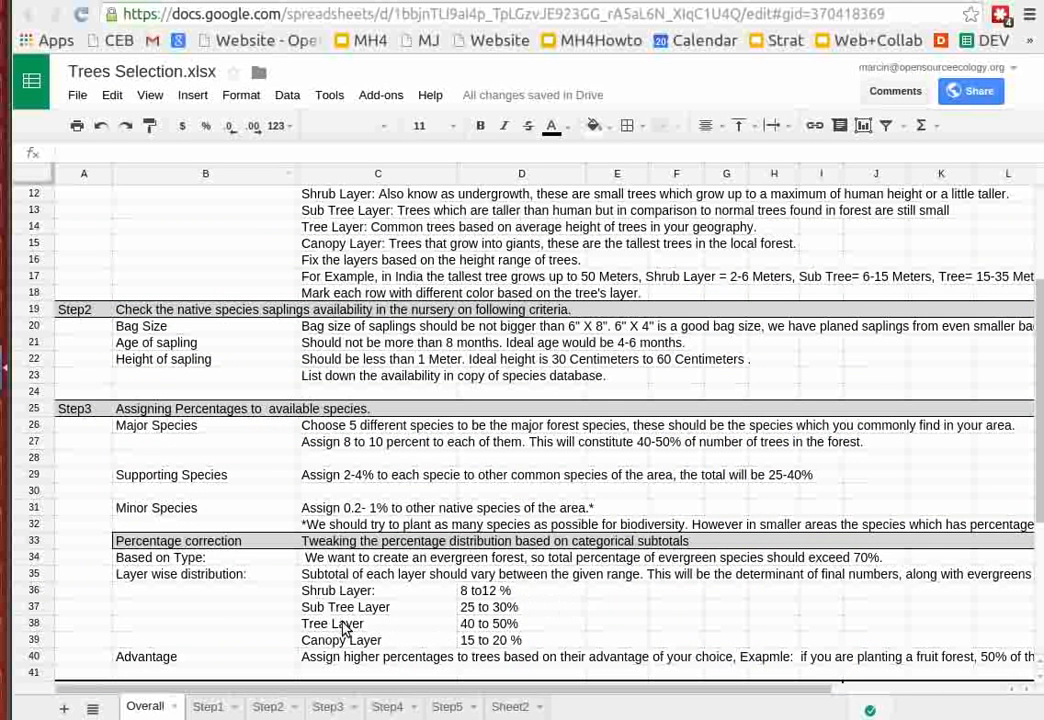
pyautogui.moveTo(360, 608)
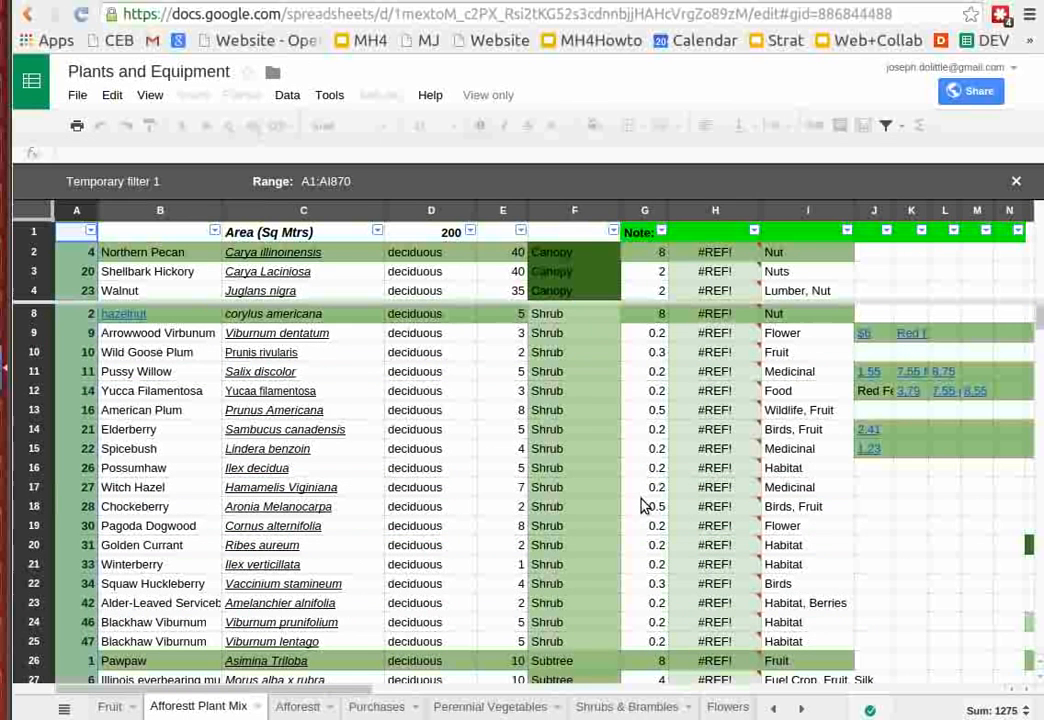
pyautogui.moveTo(616, 482)
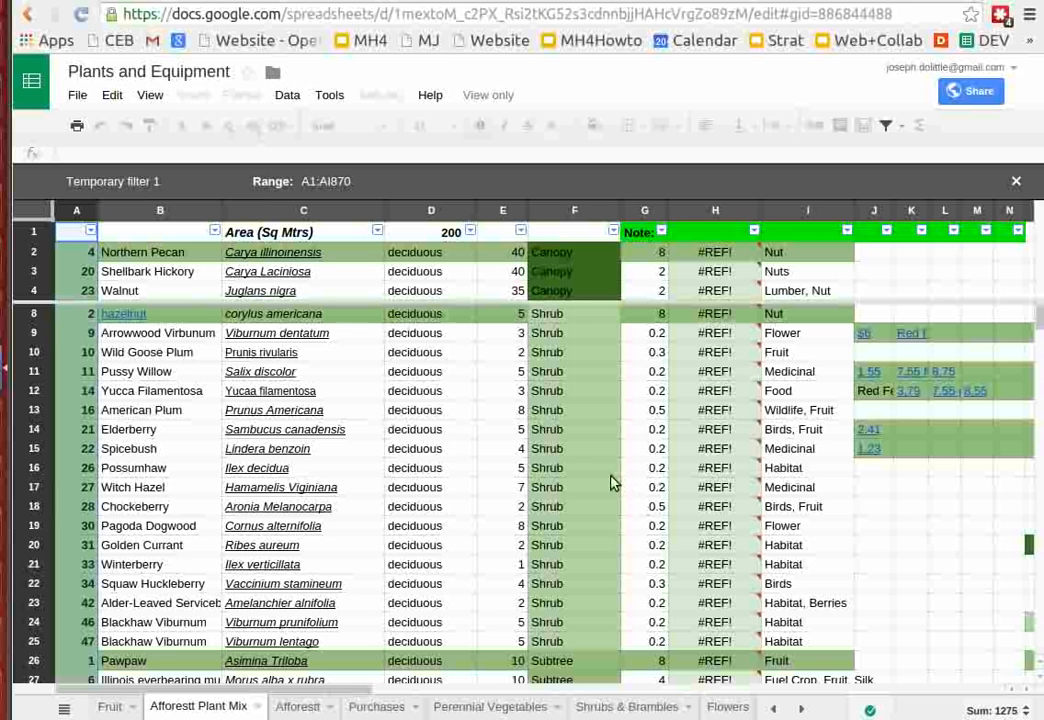
pyautogui.moveTo(612, 518)
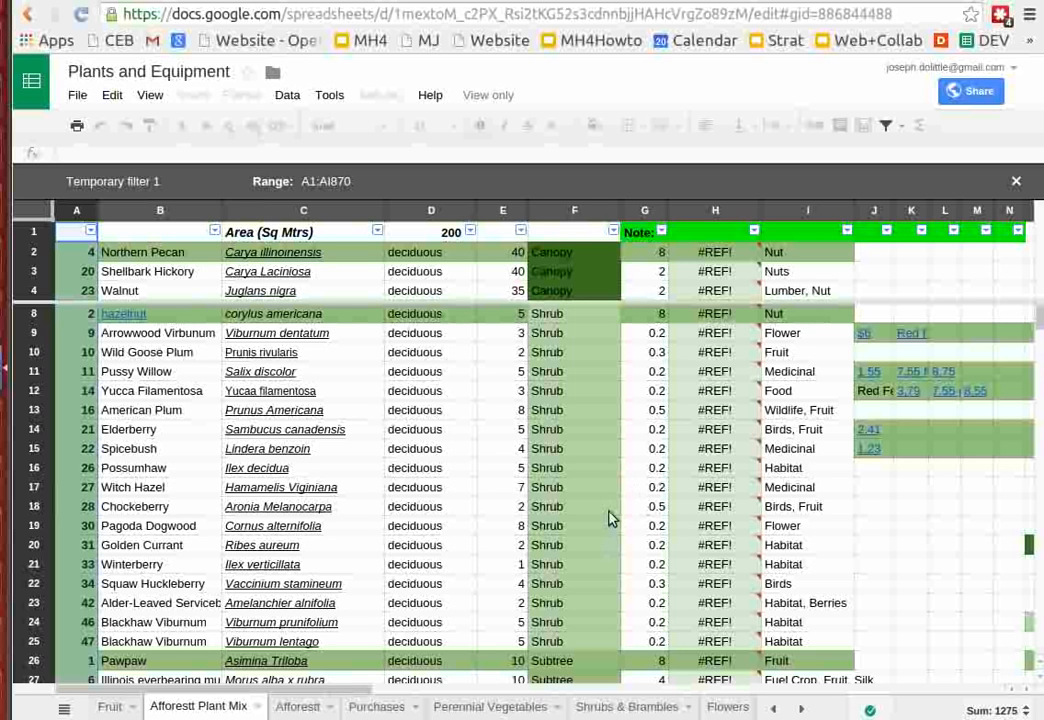
pyautogui.moveTo(616, 434)
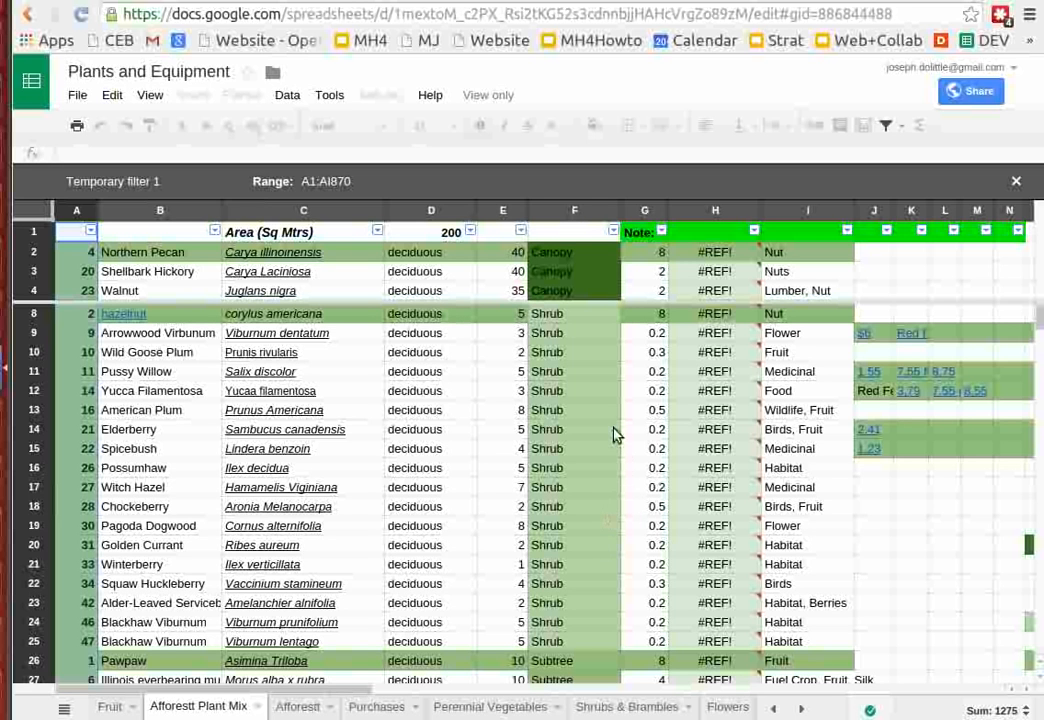
pyautogui.moveTo(596, 486)
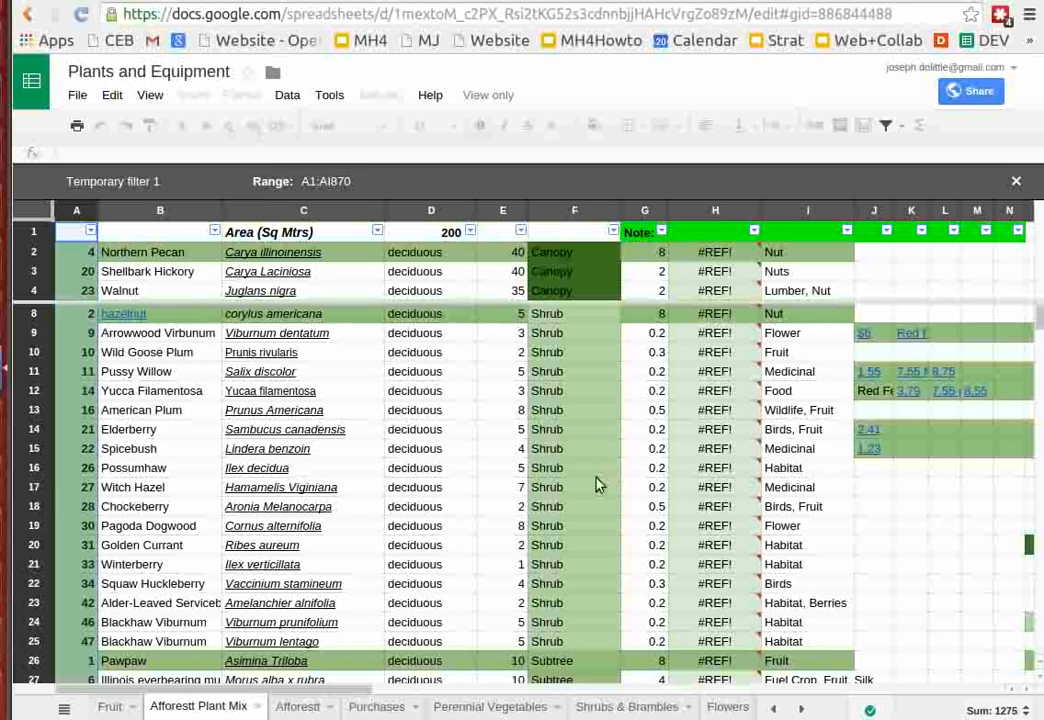
pyautogui.moveTo(564, 500)
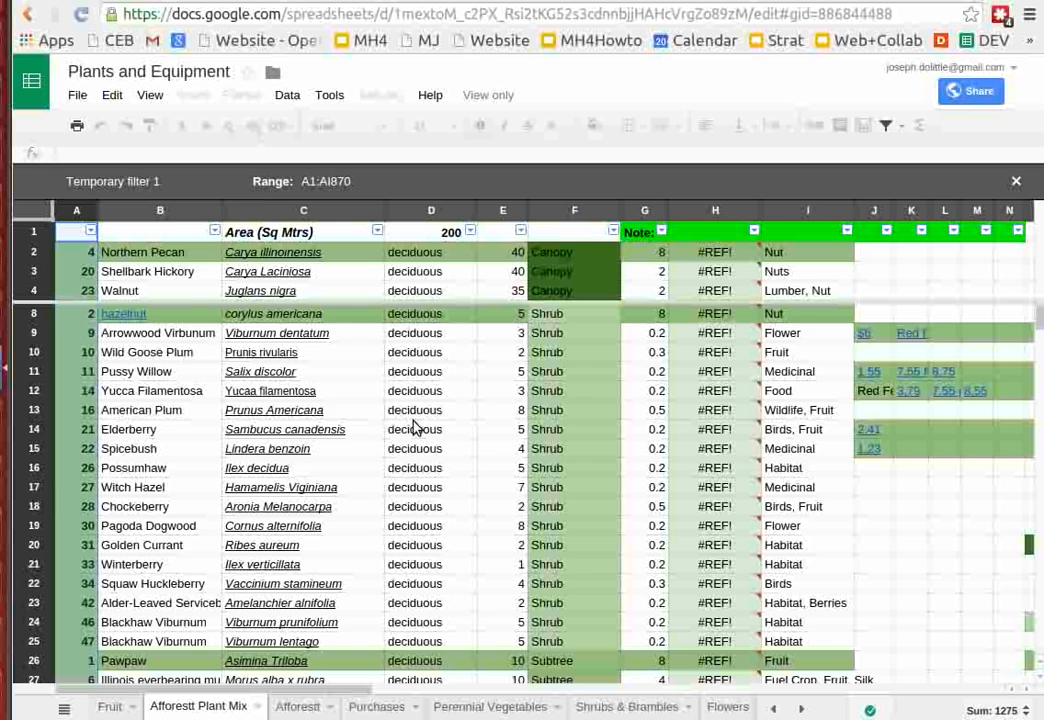
# - Scroll down the sorted plant mix past the Shrub and Subtree rows to the Tree rows
pyautogui.scroll(-3)
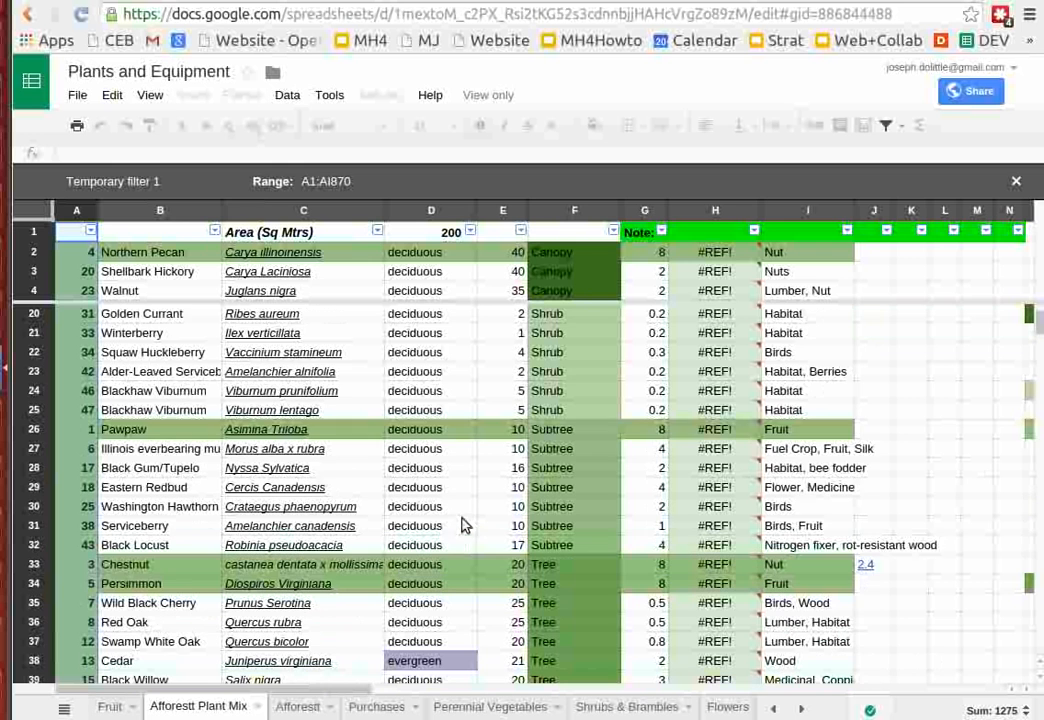
pyautogui.scroll(-3)
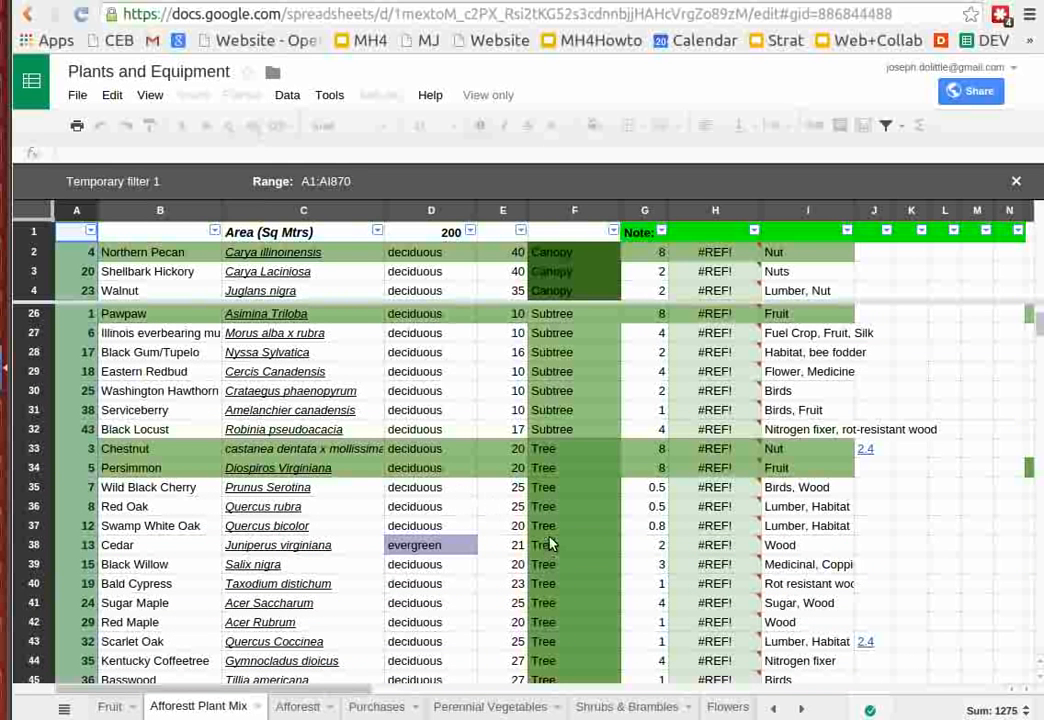
pyautogui.moveTo(652, 506)
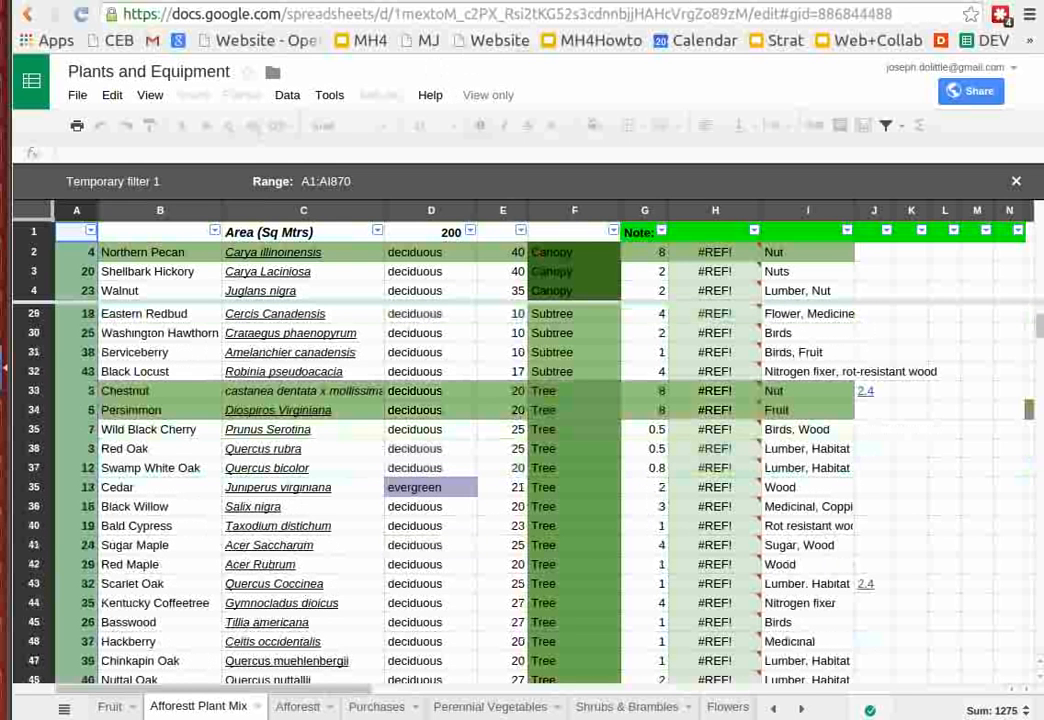
pyautogui.scroll(-3)
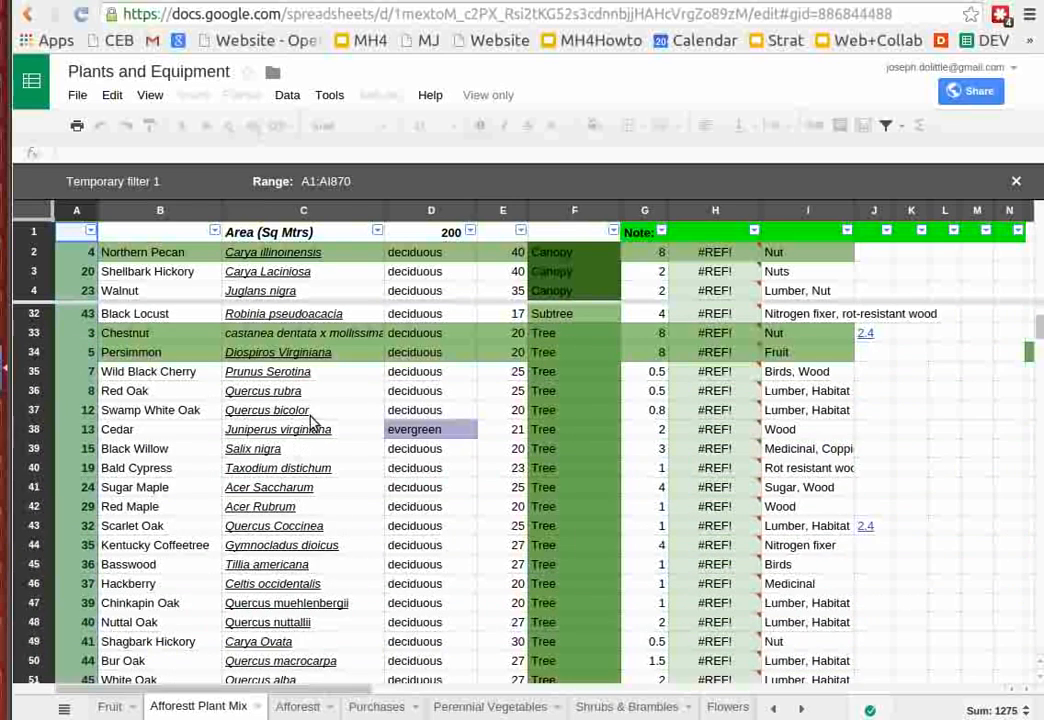
# - Go to the Afforestt website's home page from its navigation bar
pyautogui.scroll(-3)
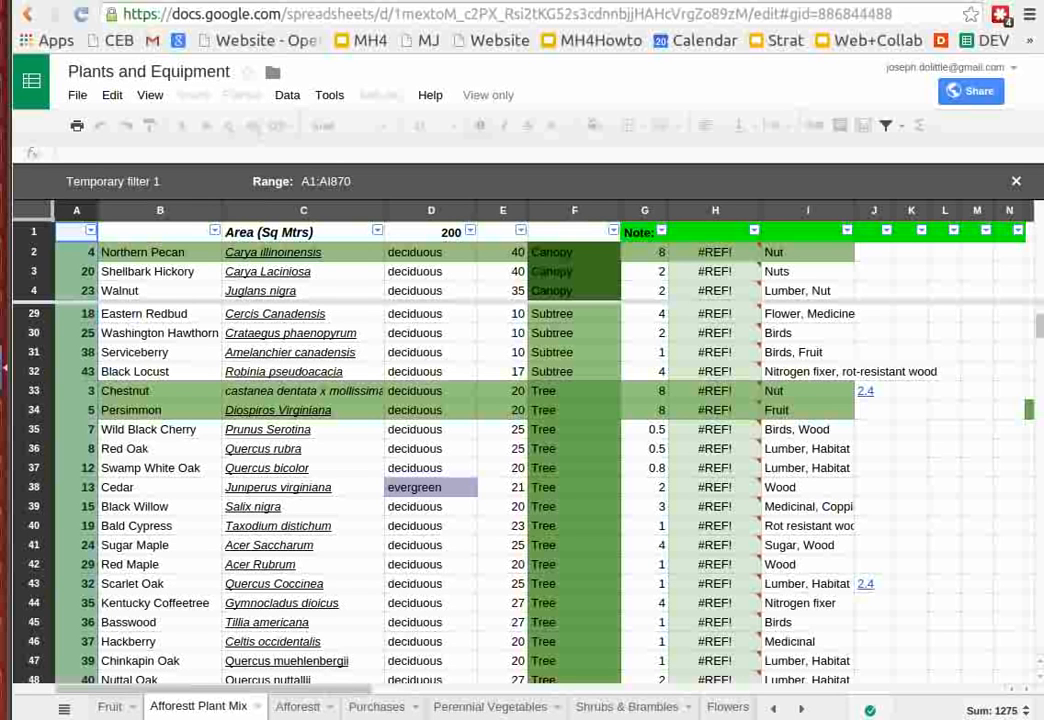
pyautogui.moveTo(872, 176)
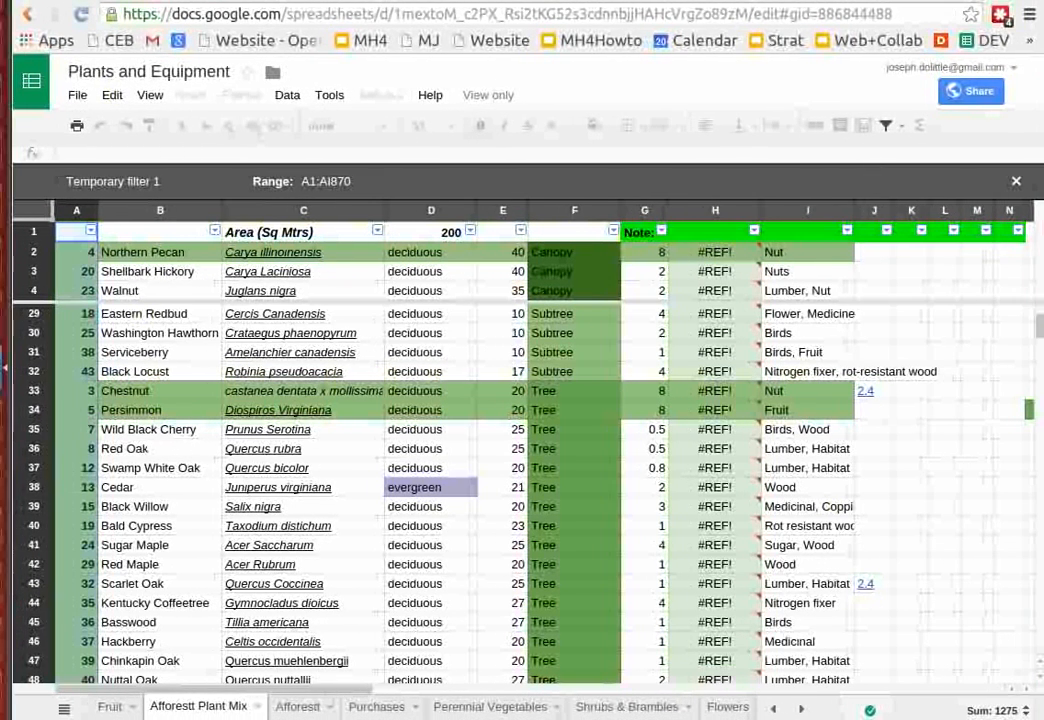
pyautogui.moveTo(688, 460)
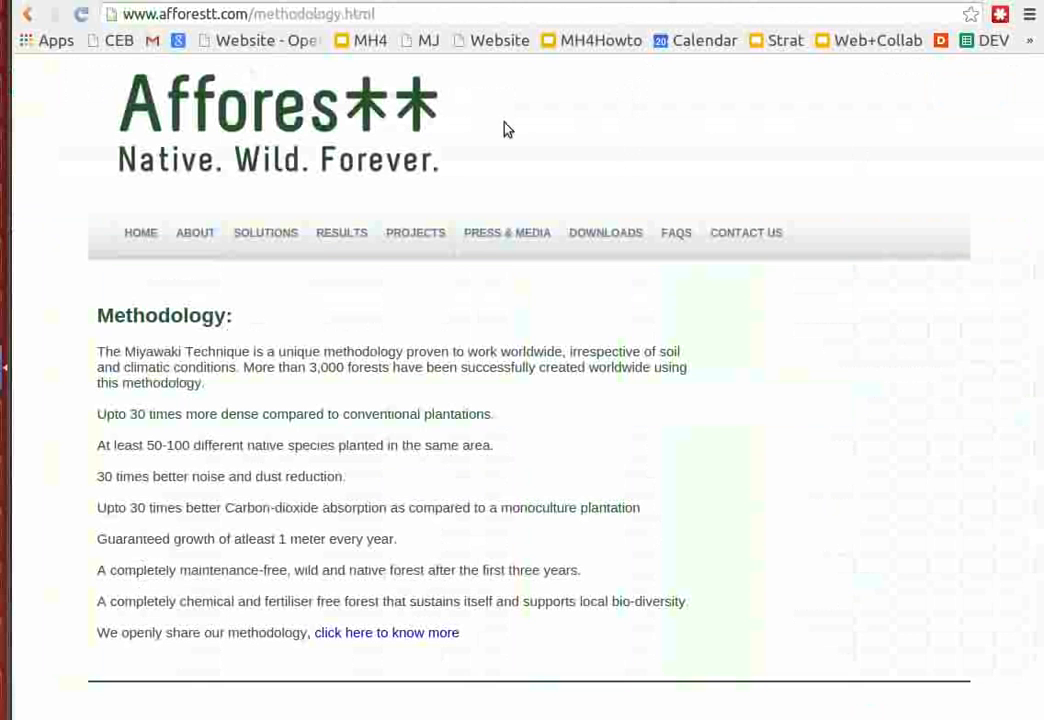
pyautogui.click(140, 232)
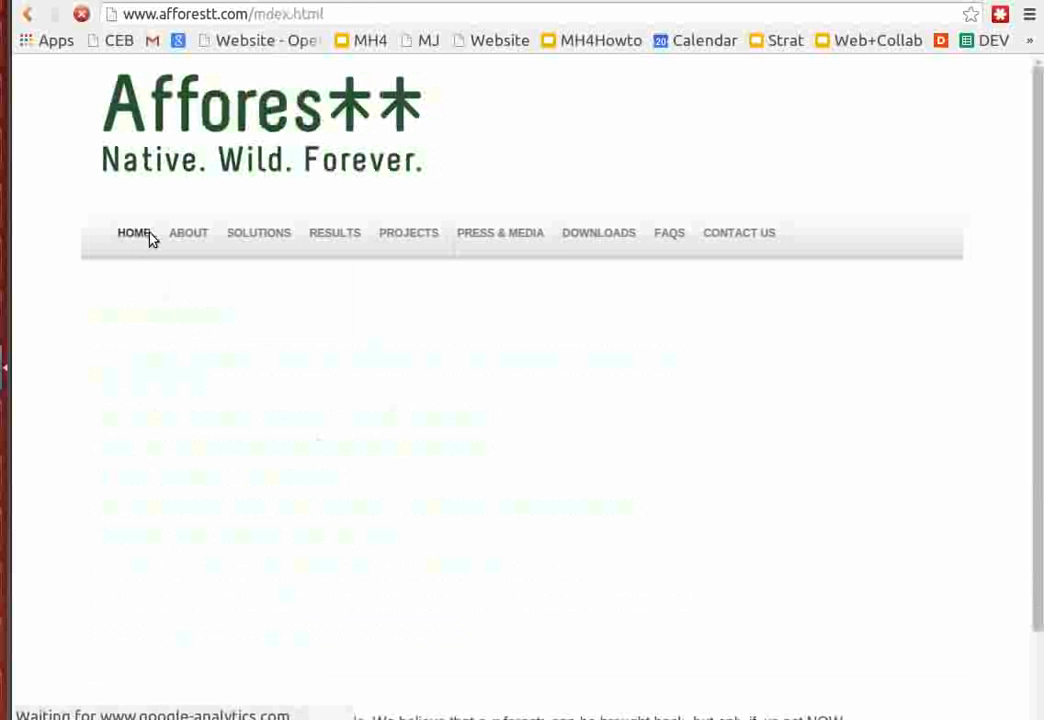